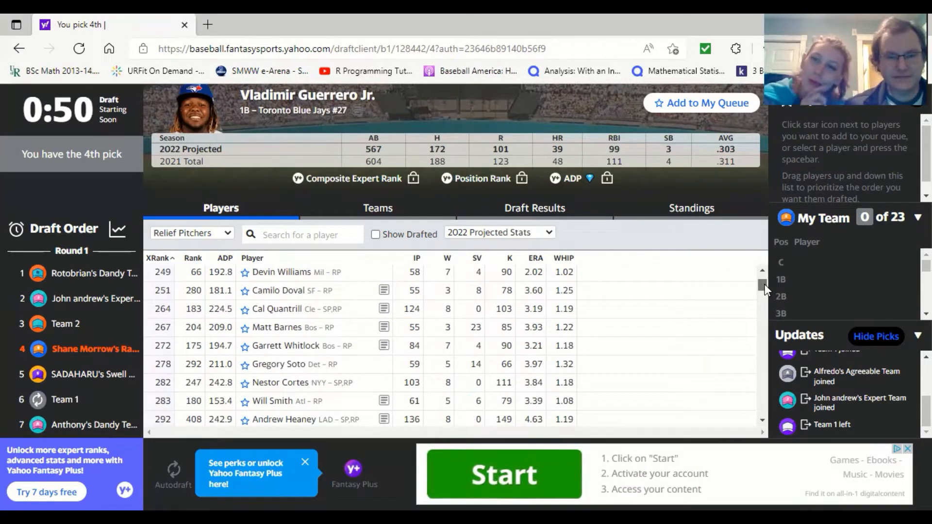
Switch the player list filter from Relief Pitchers to All Players before the draft begins
{"action": "scroll", "scroll_direction": "up", "scroll_amount": 3}
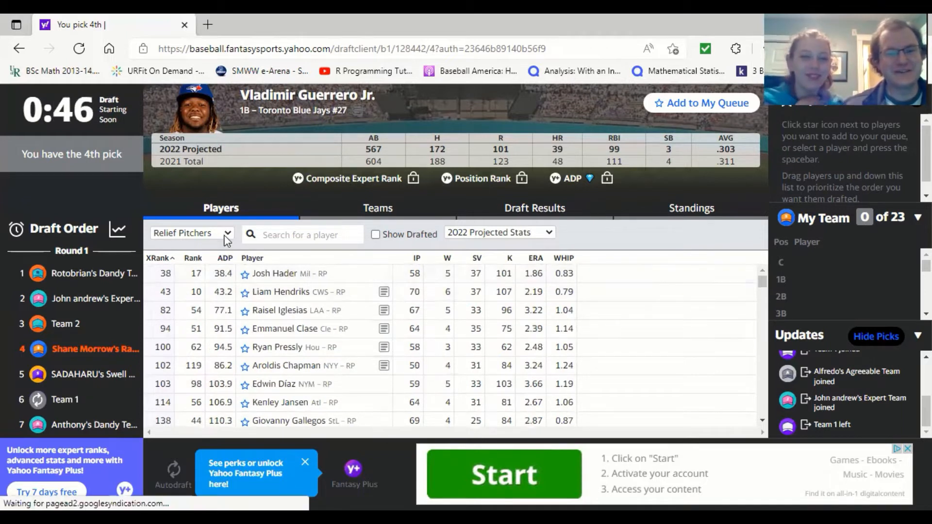
{"action": "left_click", "coordinate": [191, 232]}
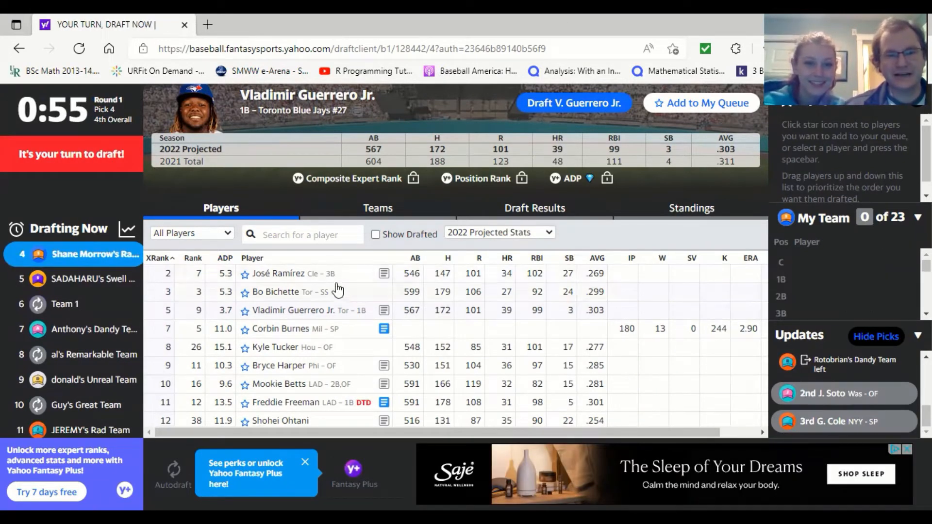
{"action": "mouse_move", "coordinate": [286, 279]}
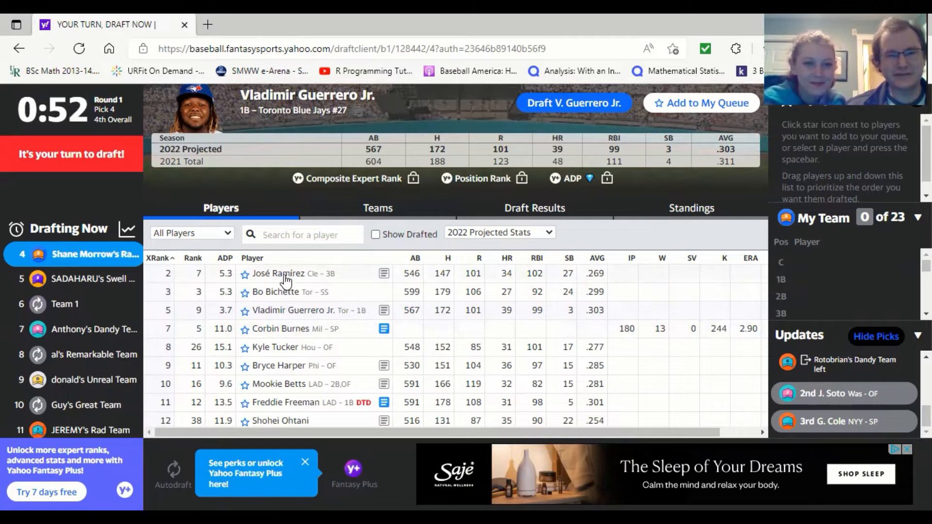
Open Vladimir Guerrero Jr.'s player card and draft him with the 4th pick
{"action": "left_click", "coordinate": [275, 292]}
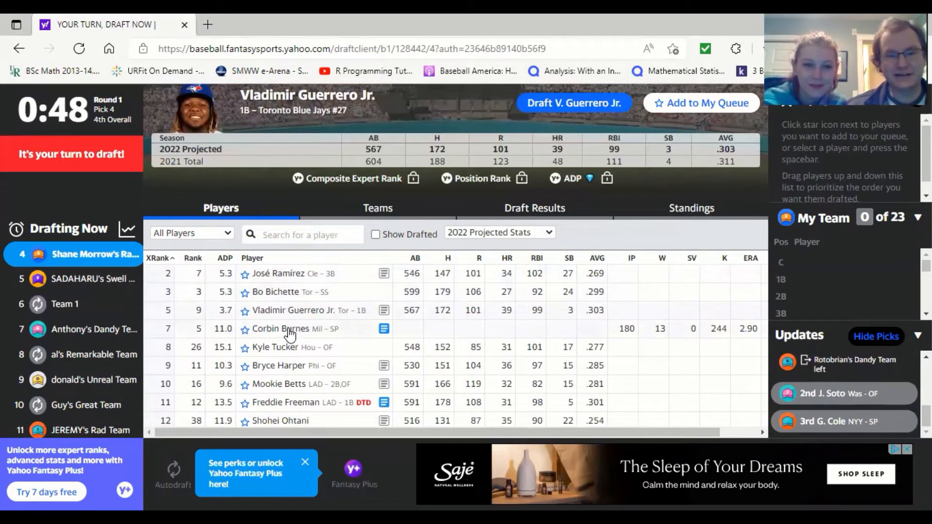
{"action": "left_click", "coordinate": [276, 347]}
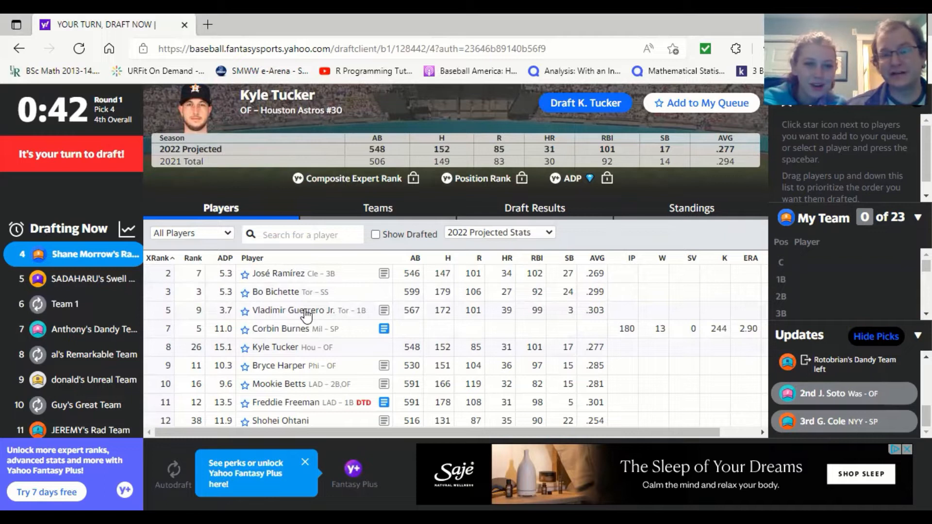
{"action": "left_click", "coordinate": [297, 309]}
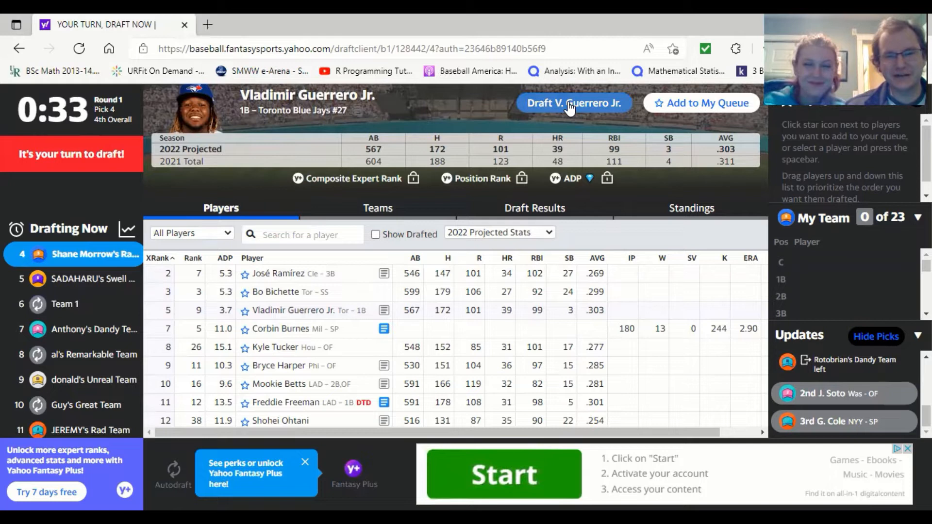
{"action": "left_click", "coordinate": [572, 103]}
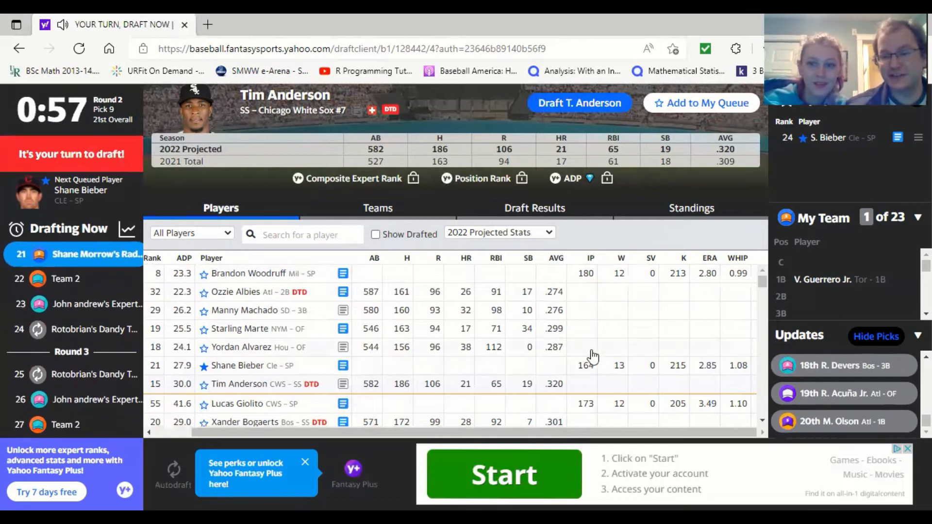
{"action": "mouse_move", "coordinate": [406, 333]}
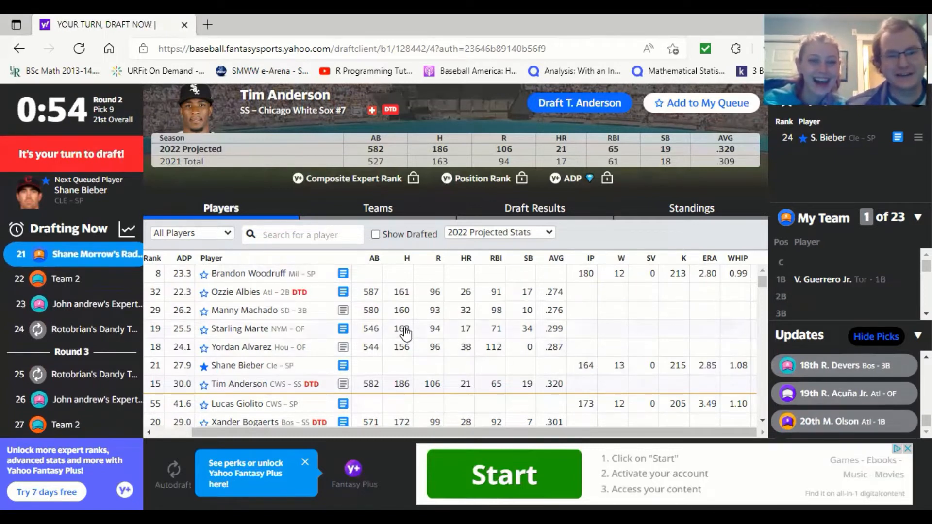
Read Shane Bieber's news note, then draft him in round two
{"action": "left_click", "coordinate": [235, 366]}
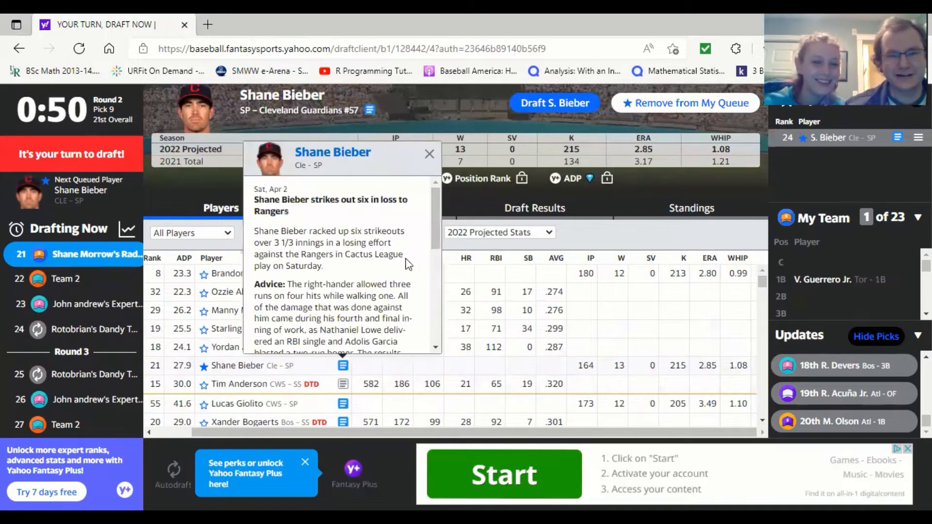
{"action": "scroll", "scroll_direction": "down", "scroll_amount": 3}
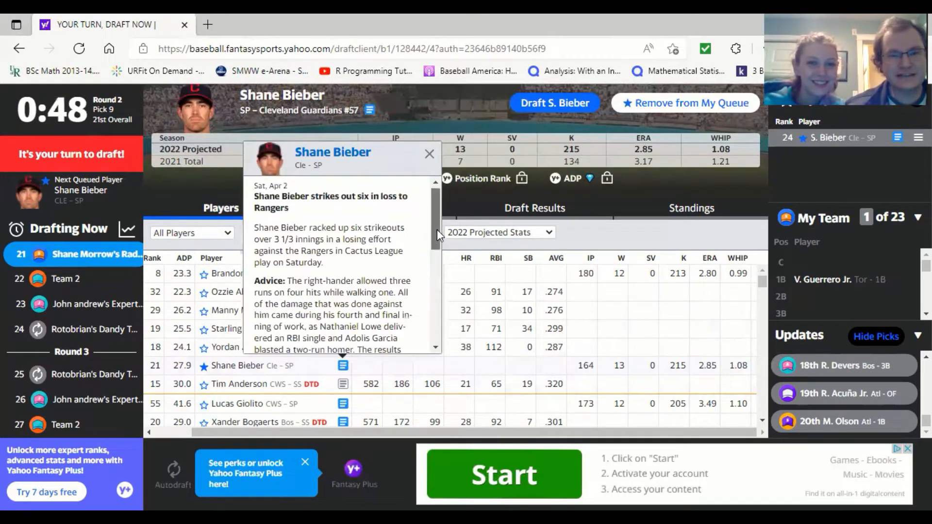
{"action": "scroll", "scroll_direction": "down", "scroll_amount": 3}
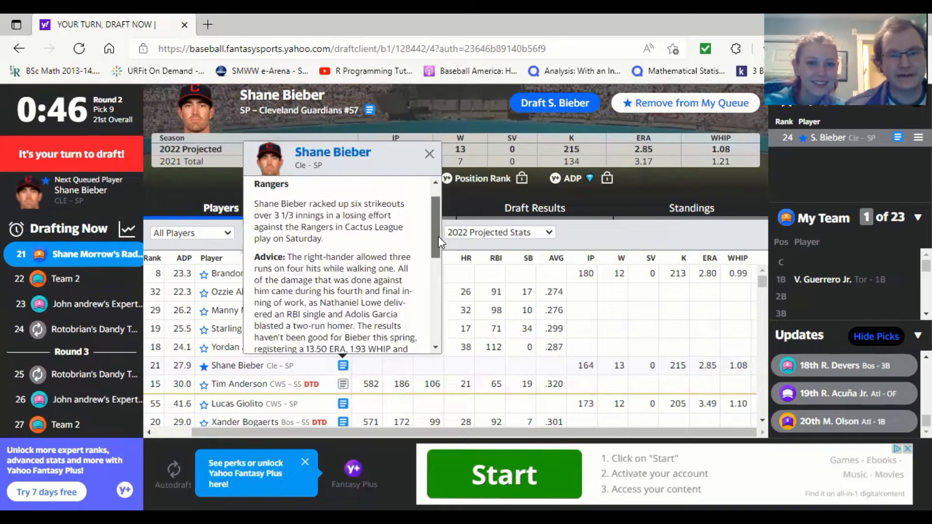
{"action": "scroll", "scroll_direction": "up", "scroll_amount": 3}
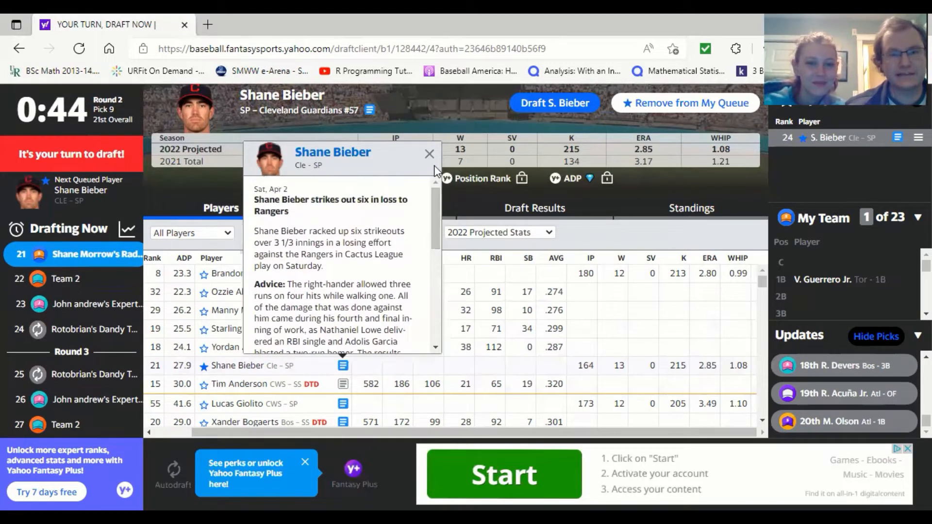
{"action": "left_click", "coordinate": [429, 154]}
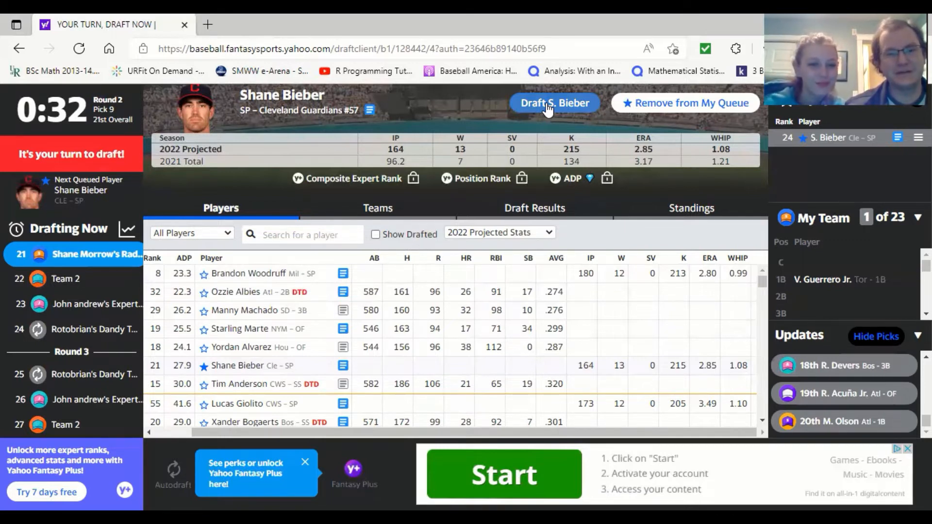
{"action": "left_click", "coordinate": [554, 103]}
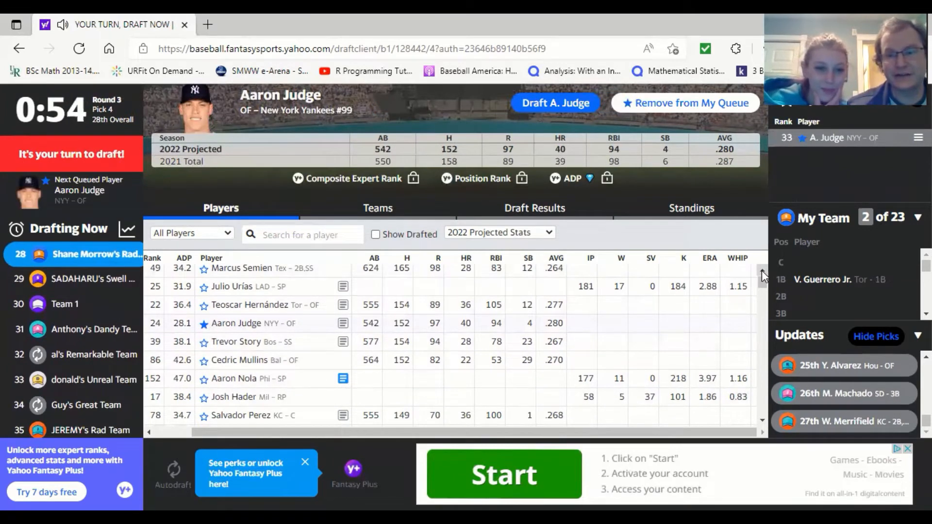
Draft Marcus Semien at 2B in round three after viewing his player card
{"action": "scroll", "scroll_direction": "up", "scroll_amount": 3}
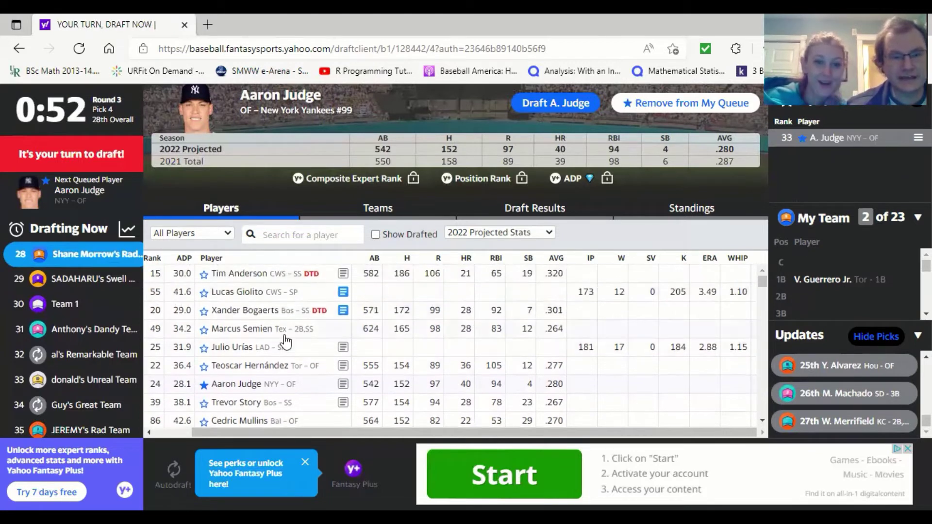
{"action": "left_click", "coordinate": [240, 329]}
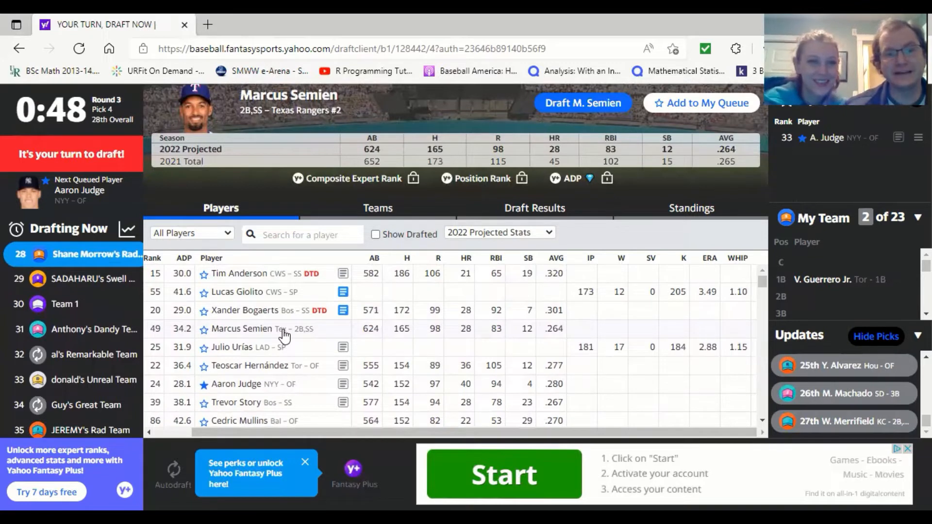
{"action": "mouse_move", "coordinate": [564, 135]}
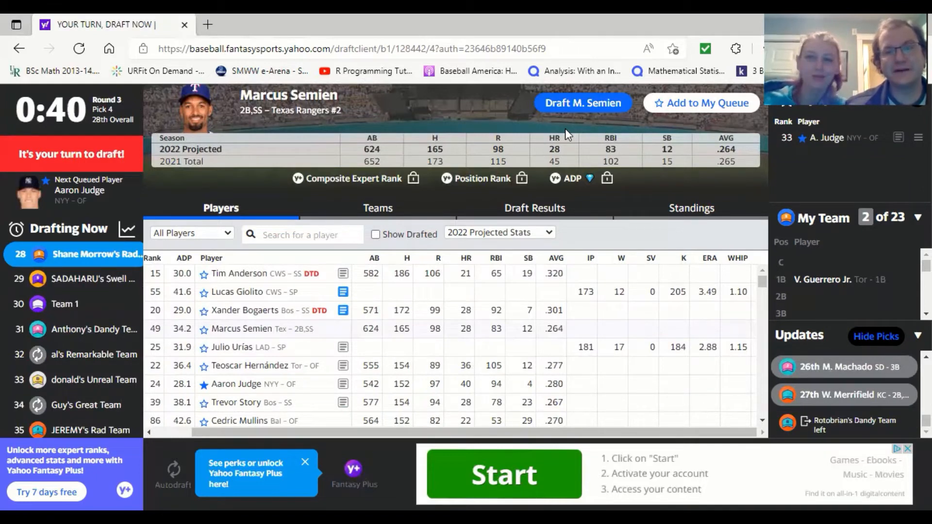
{"action": "mouse_move", "coordinate": [583, 103]}
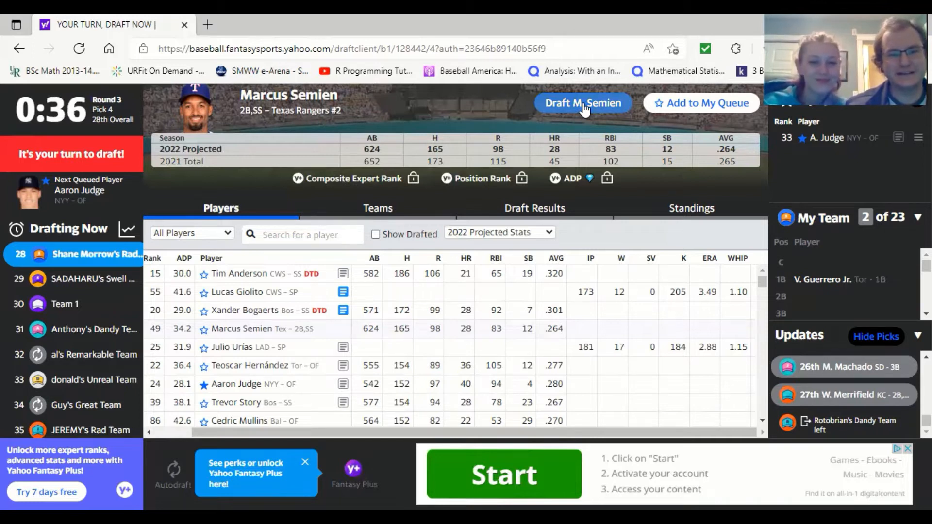
{"action": "left_click", "coordinate": [583, 103]}
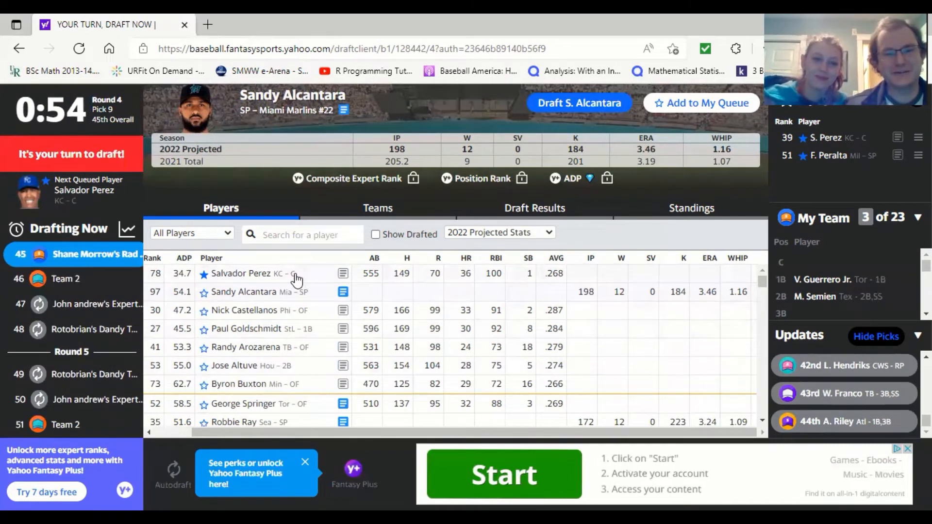
Review Salvador Perez's player card and draft him in round four
{"action": "left_click", "coordinate": [241, 274]}
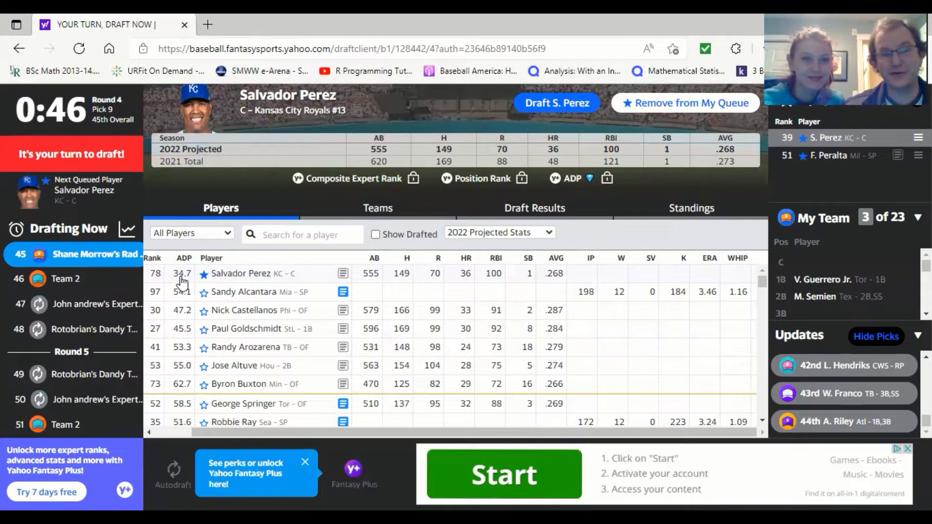
{"action": "mouse_move", "coordinate": [238, 280]}
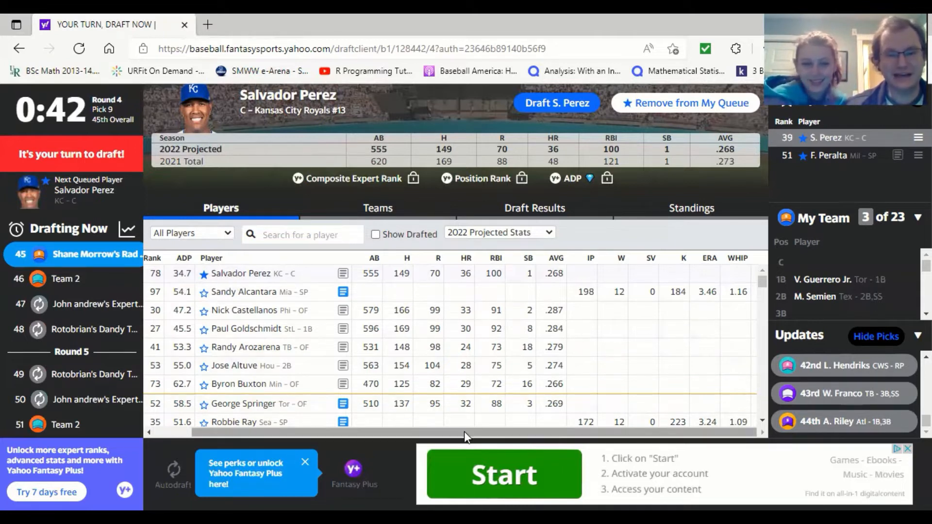
{"action": "left_click", "coordinate": [160, 257]}
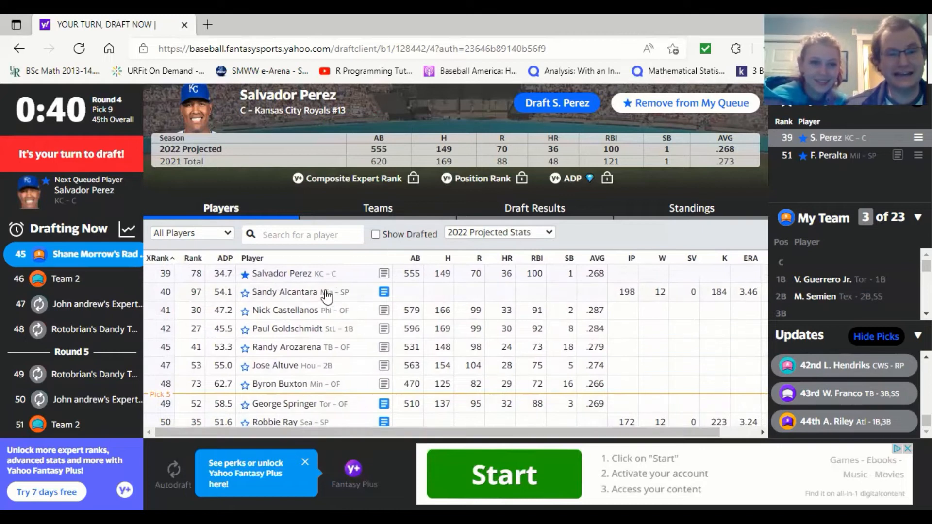
{"action": "mouse_move", "coordinate": [532, 156]}
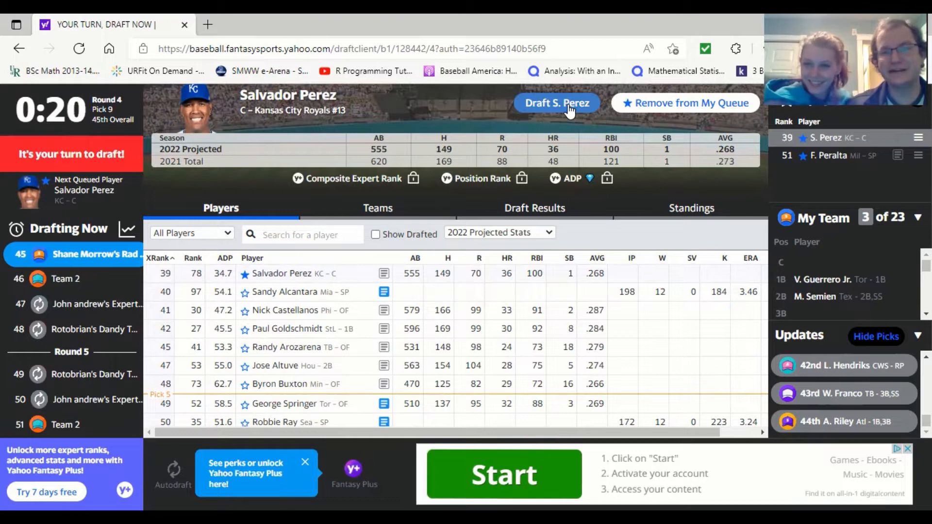
{"action": "left_click", "coordinate": [557, 103]}
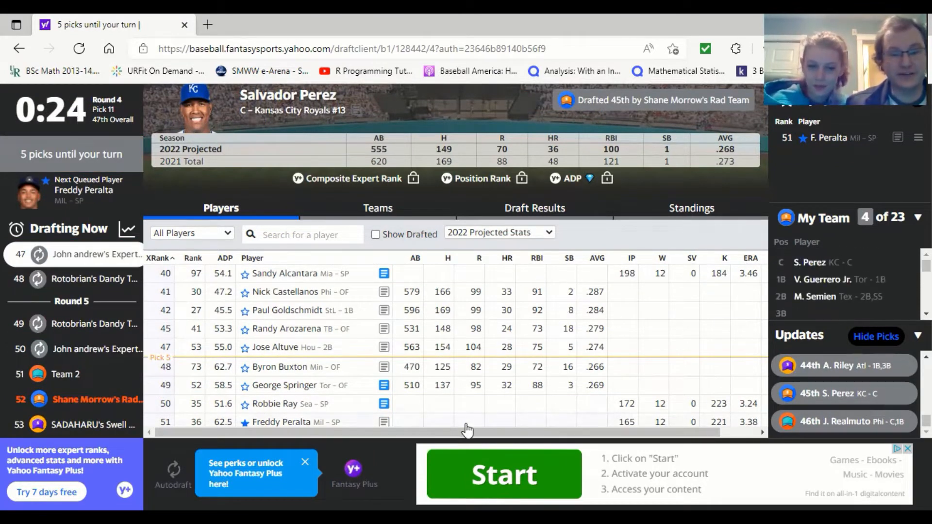
{"action": "mouse_move", "coordinate": [330, 378]}
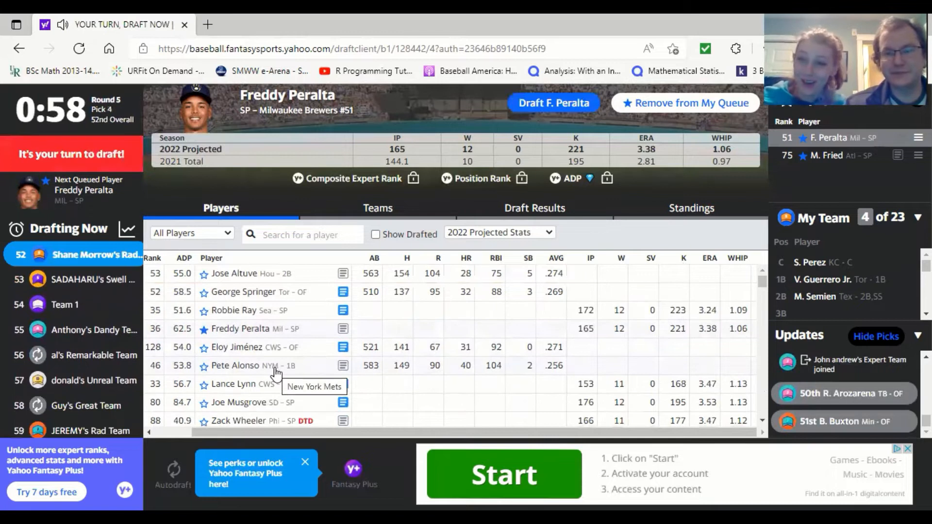
{"action": "mouse_move", "coordinate": [304, 334]}
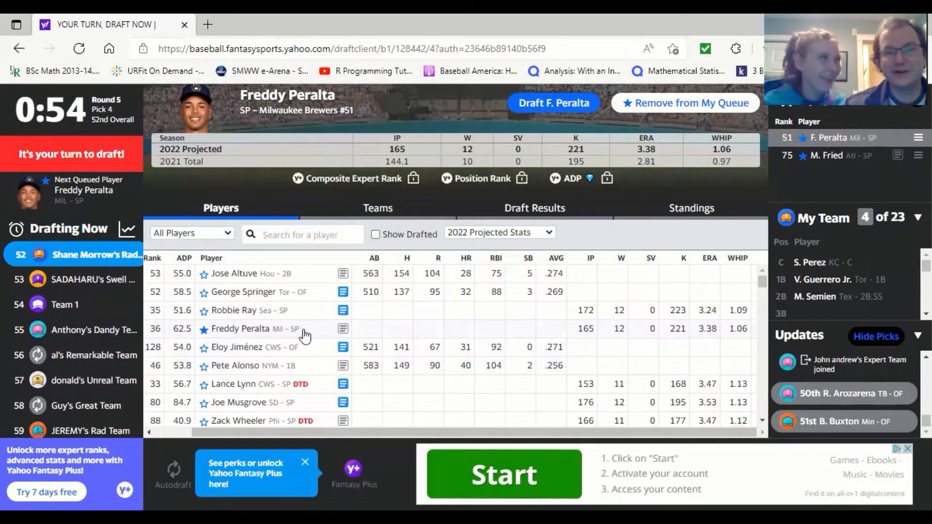
{"action": "mouse_move", "coordinate": [426, 172]}
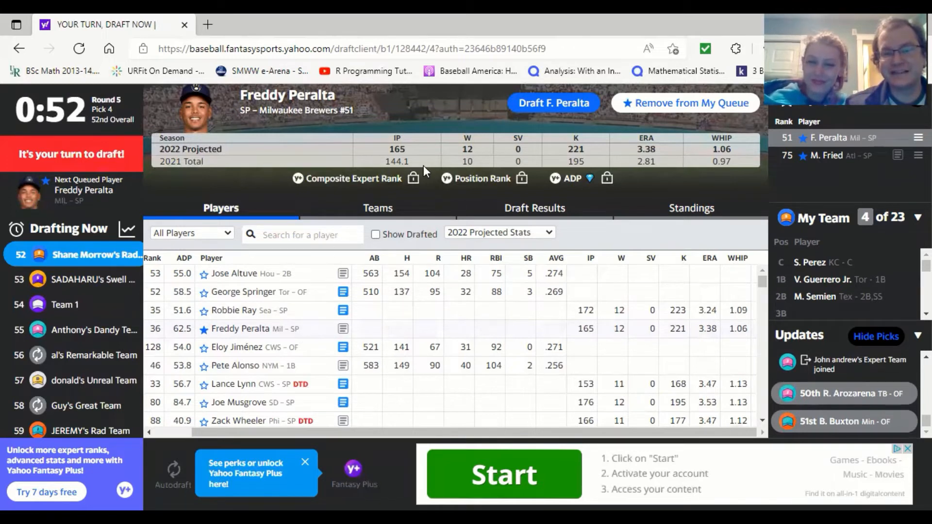
{"action": "mouse_move", "coordinate": [522, 164]}
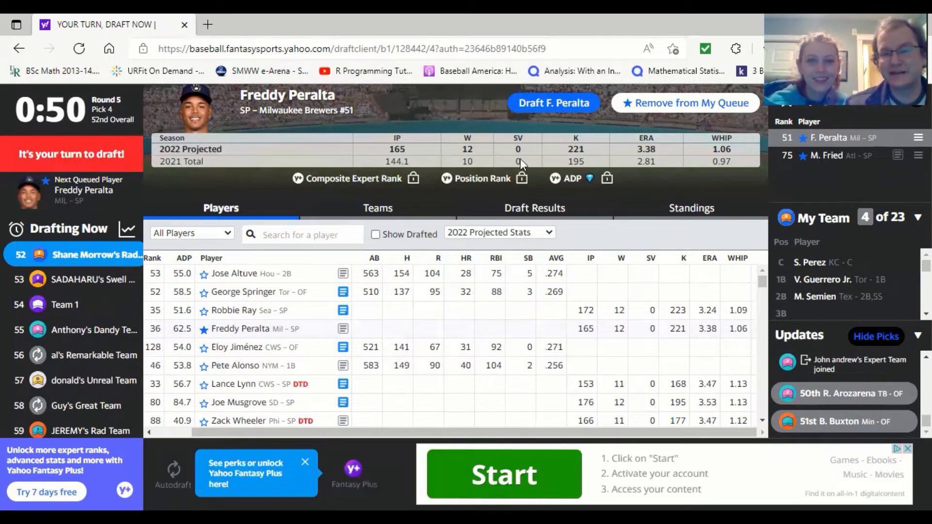
{"action": "mouse_move", "coordinate": [697, 171]}
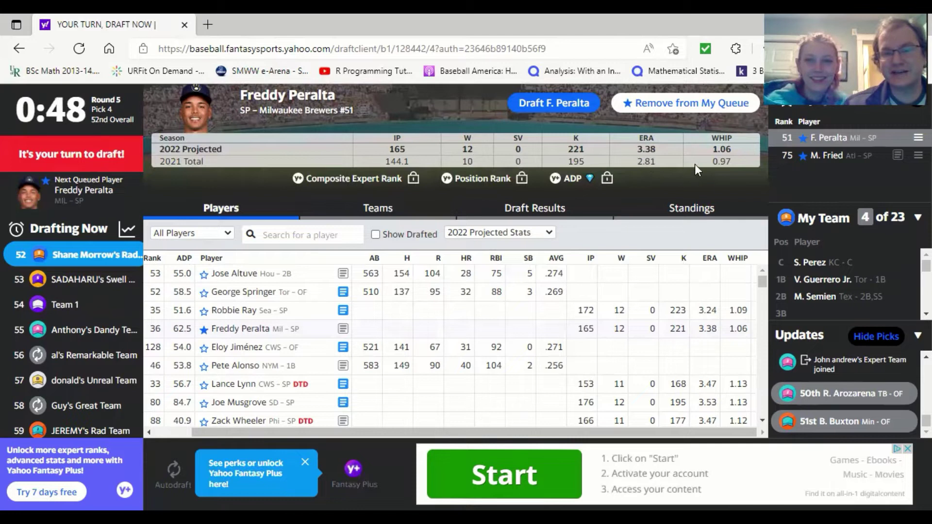
{"action": "mouse_move", "coordinate": [439, 164]}
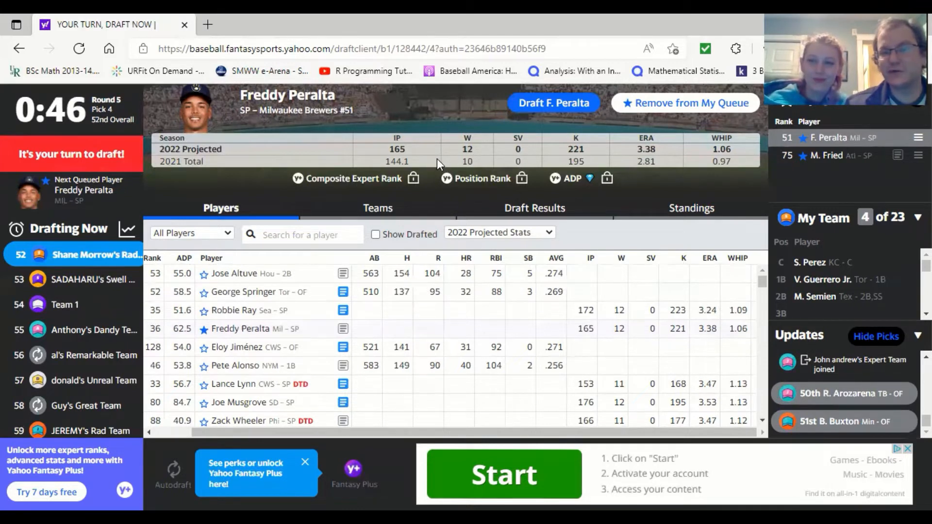
{"action": "mouse_move", "coordinate": [464, 151]}
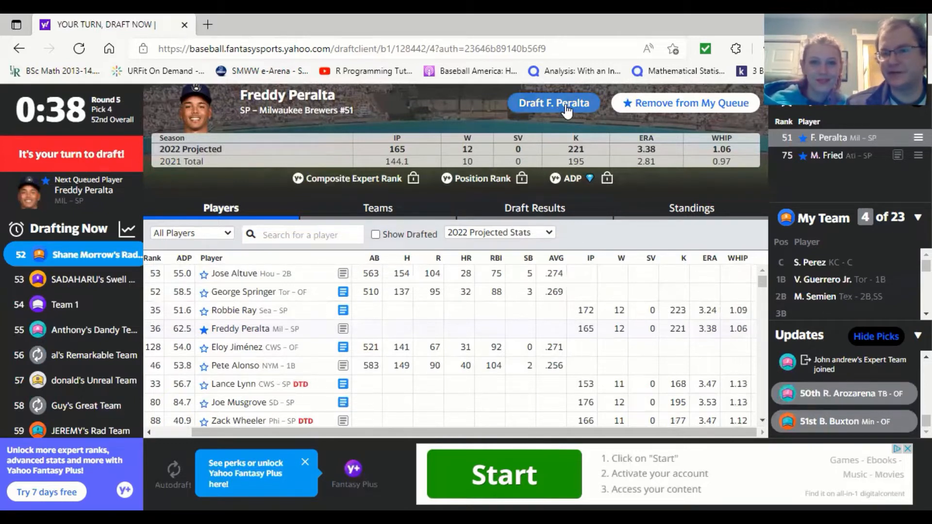
Draft Freddy Peralta, then Corey Seager on the following turn
{"action": "left_click", "coordinate": [554, 103]}
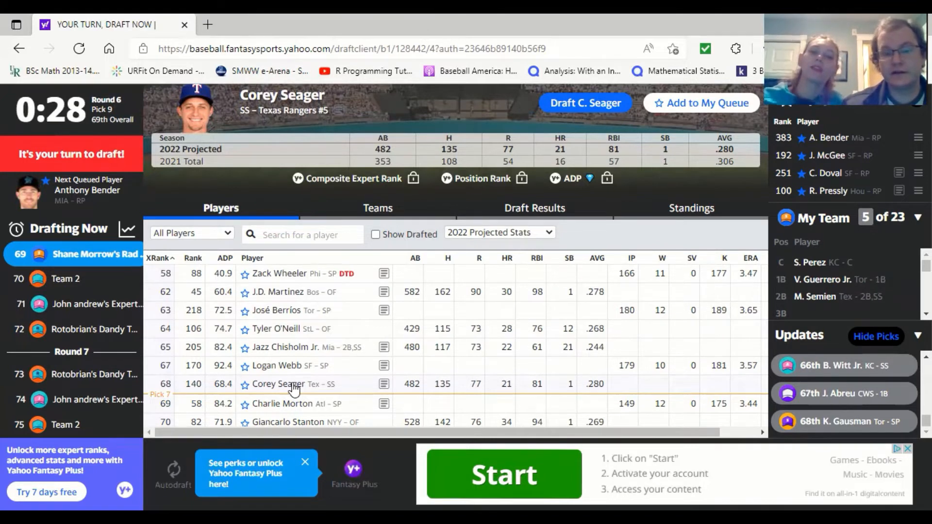
{"action": "mouse_move", "coordinate": [472, 205]}
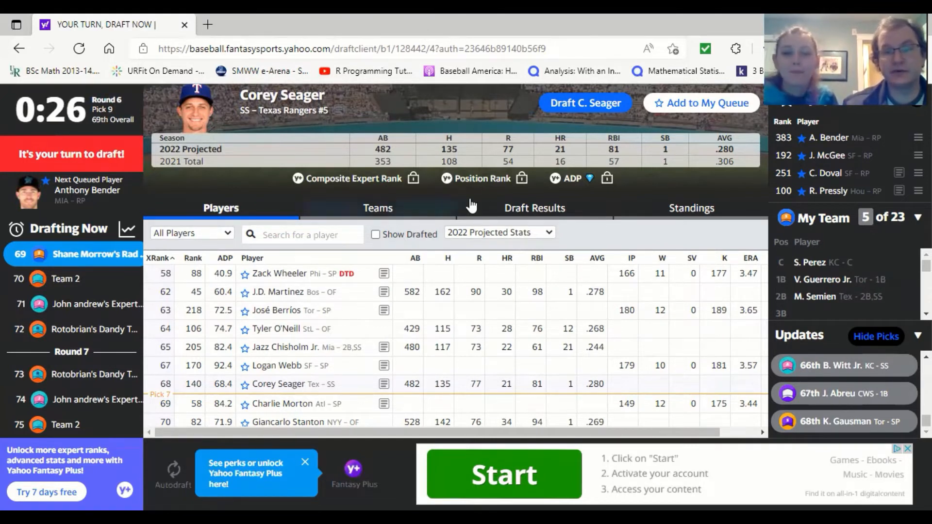
{"action": "mouse_move", "coordinate": [586, 103]}
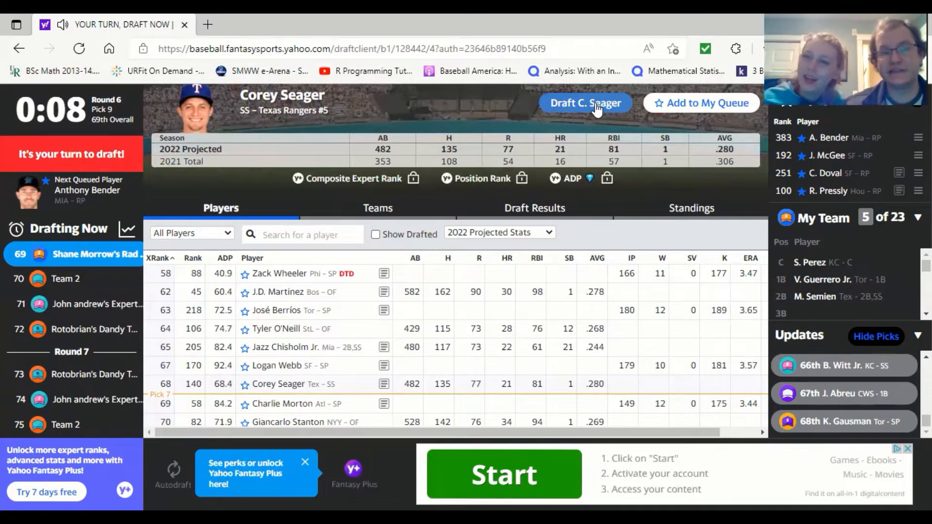
{"action": "left_click", "coordinate": [585, 102]}
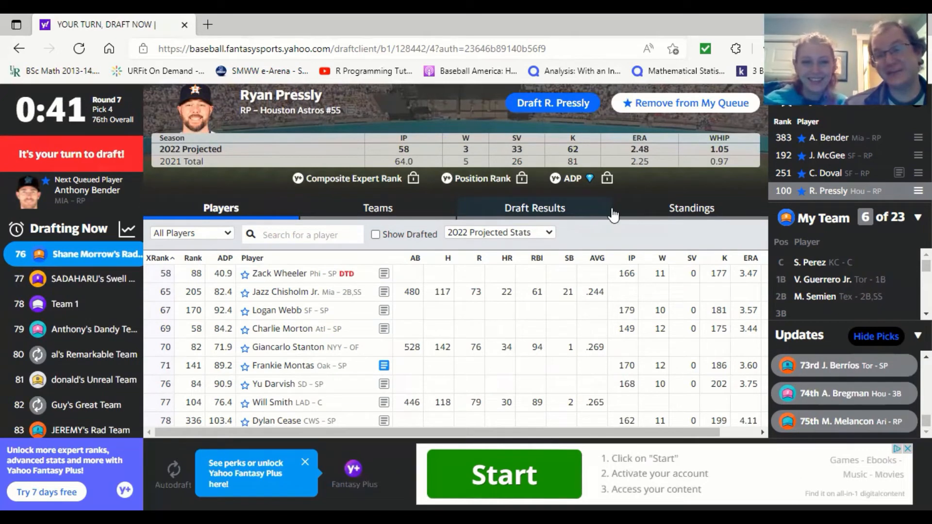
{"action": "mouse_move", "coordinate": [598, 124]}
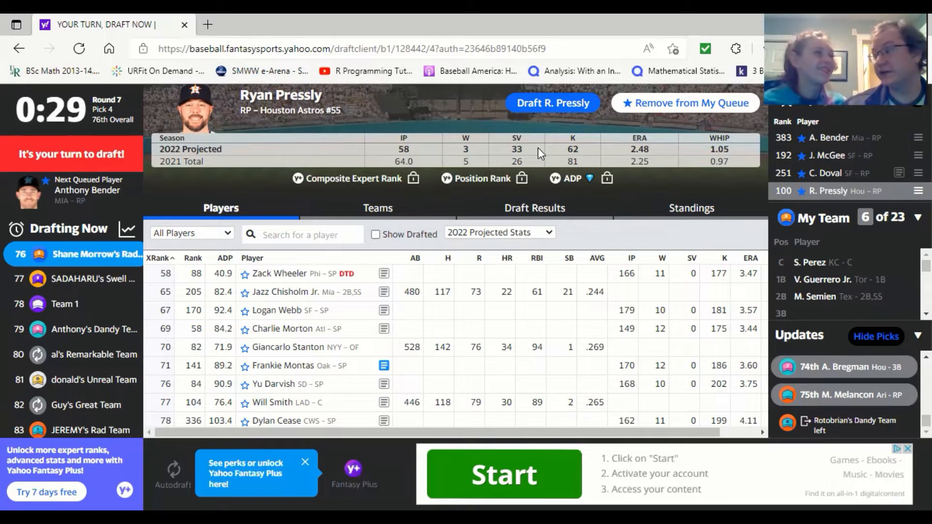
{"action": "mouse_move", "coordinate": [509, 141]}
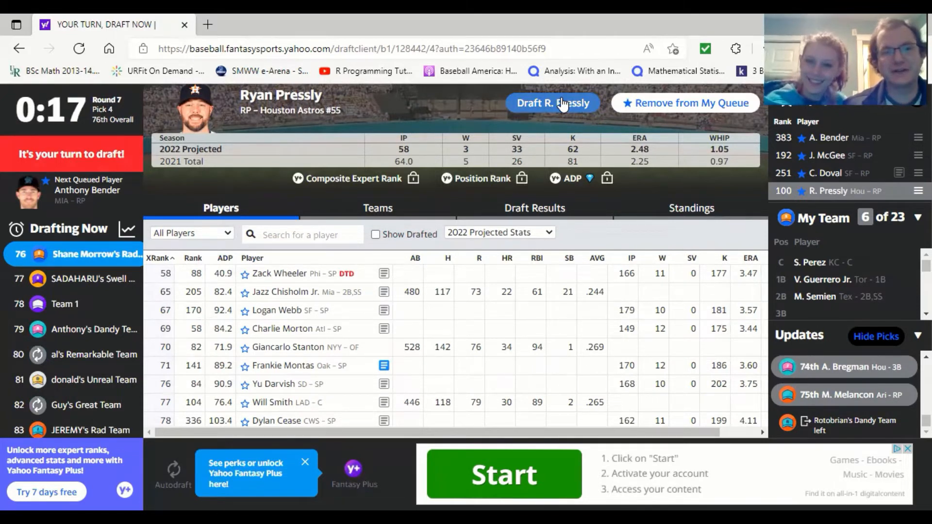
Draft Ryan Pressly with the 76th pick in round seven
{"action": "left_click", "coordinate": [552, 103]}
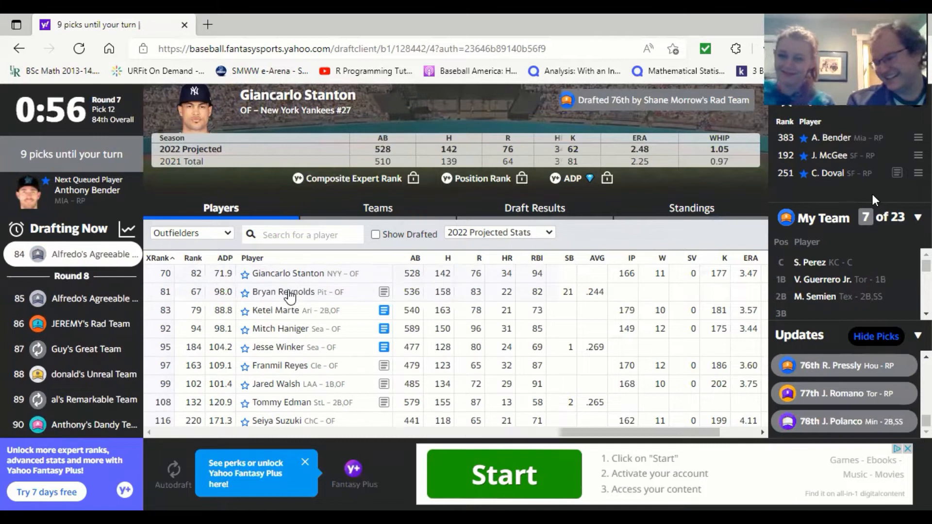
Star Bryan Reynolds and Seiya Suzuki to add both to My Queue
{"action": "left_click", "coordinate": [283, 292]}
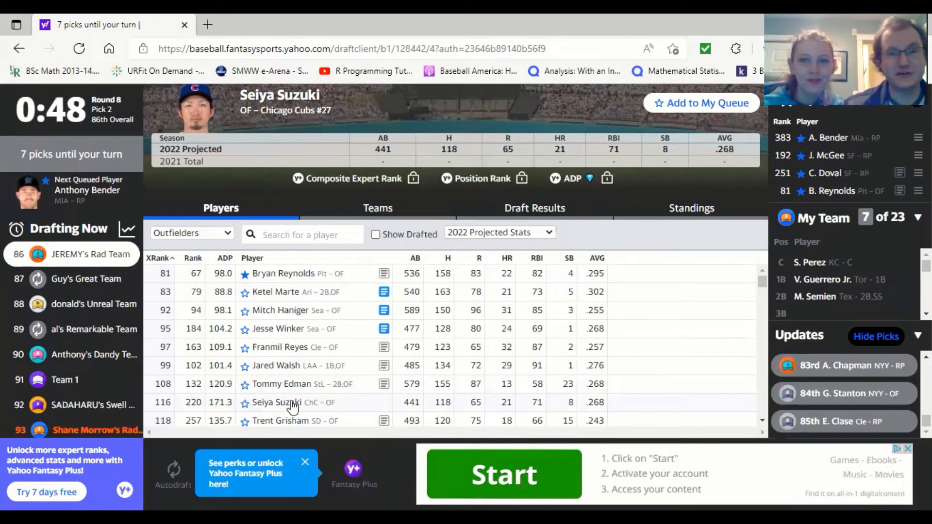
{"action": "mouse_move", "coordinate": [547, 140]}
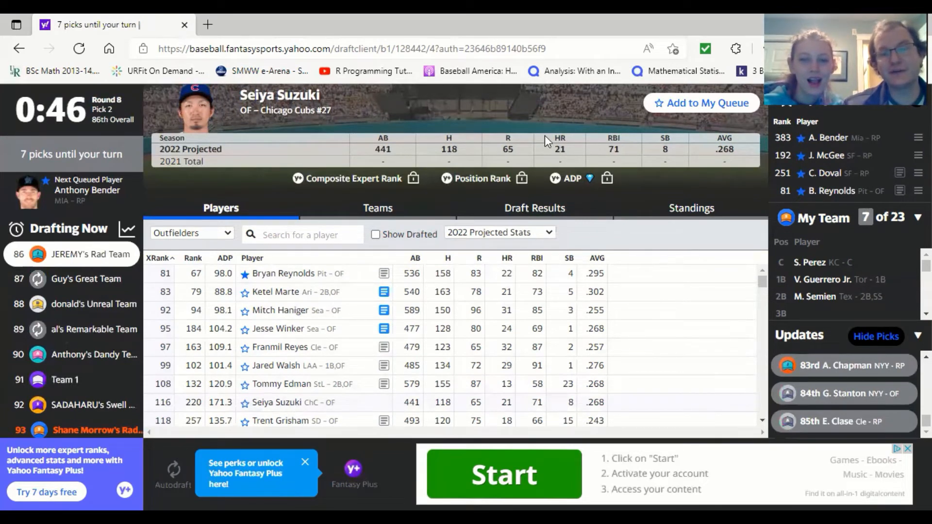
{"action": "mouse_move", "coordinate": [413, 408]}
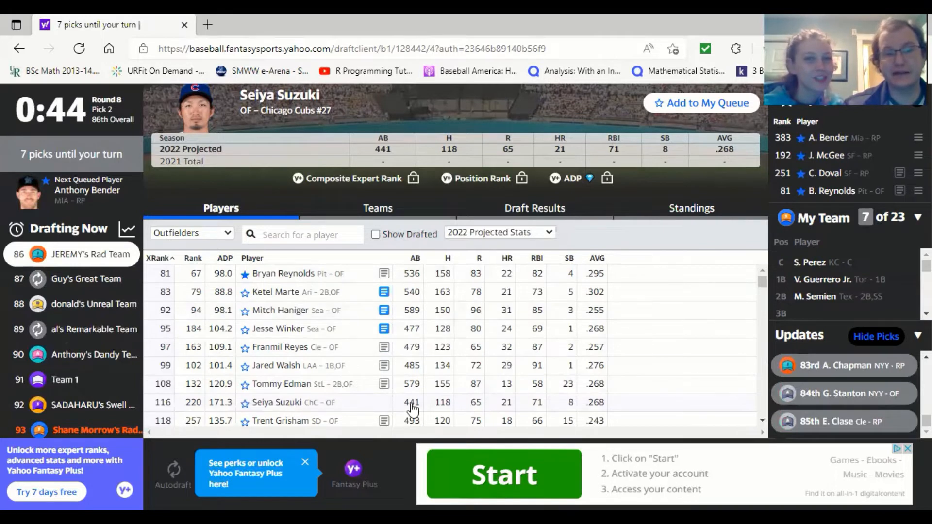
{"action": "mouse_move", "coordinate": [600, 324]}
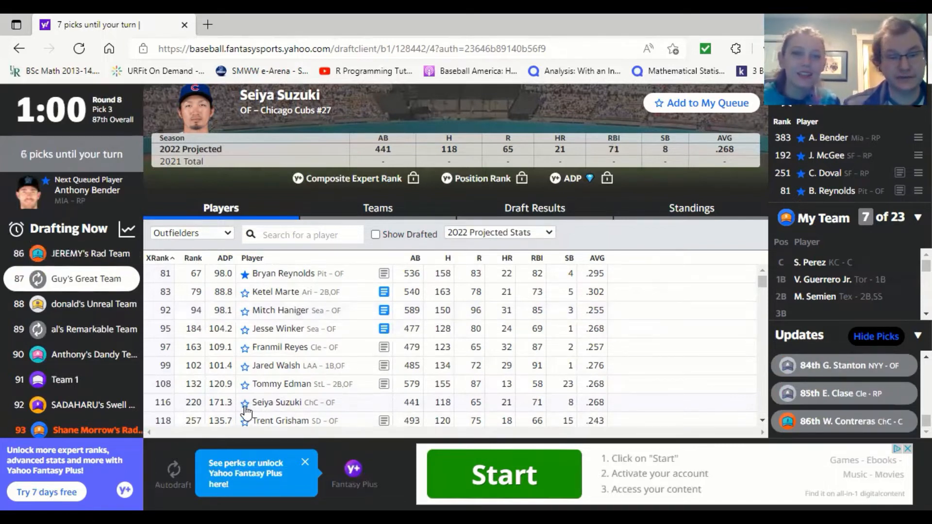
{"action": "left_click", "coordinate": [701, 102]}
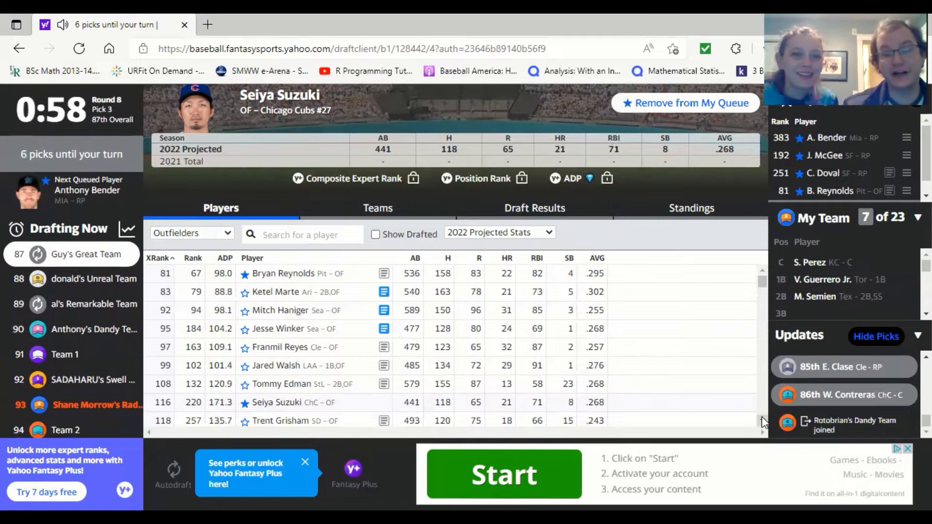
{"action": "scroll", "scroll_direction": "down", "scroll_amount": 3}
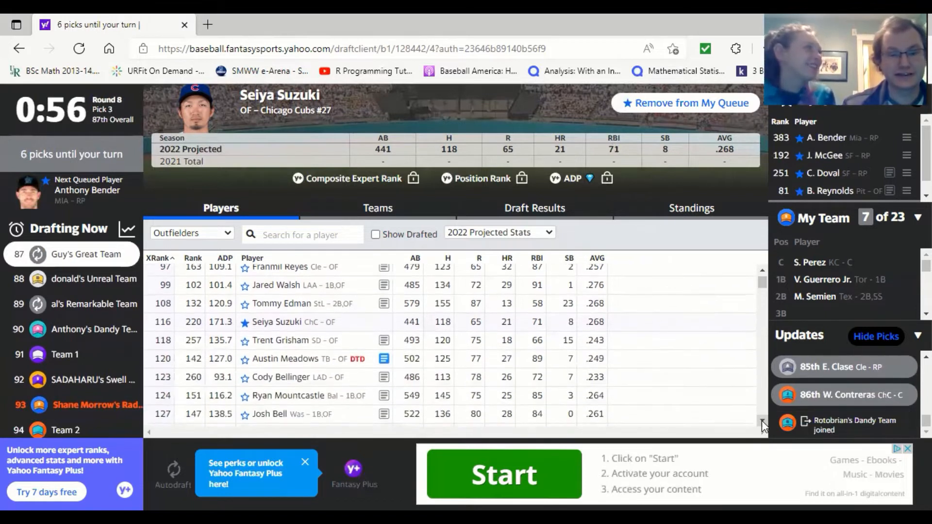
{"action": "scroll", "scroll_direction": "down", "scroll_amount": 3}
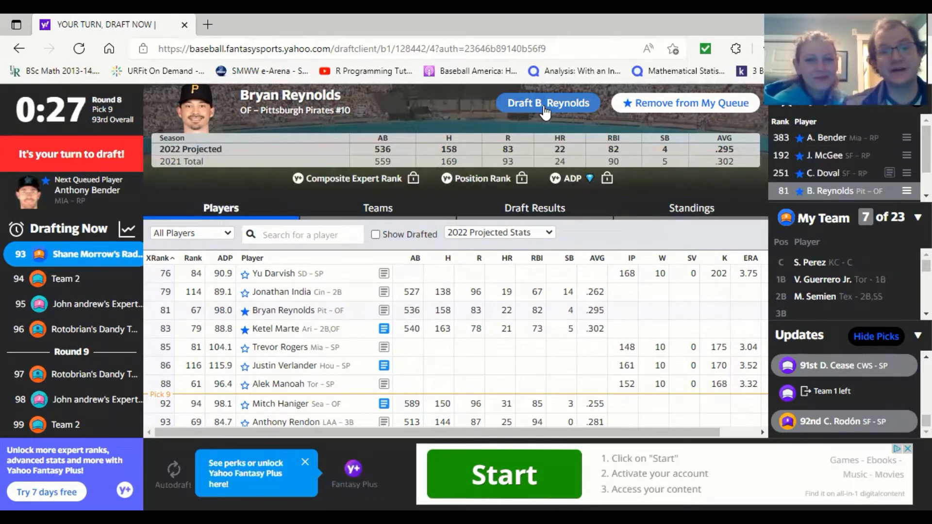
Draft Bryan Reynolds in round eight
{"action": "left_click", "coordinate": [548, 103]}
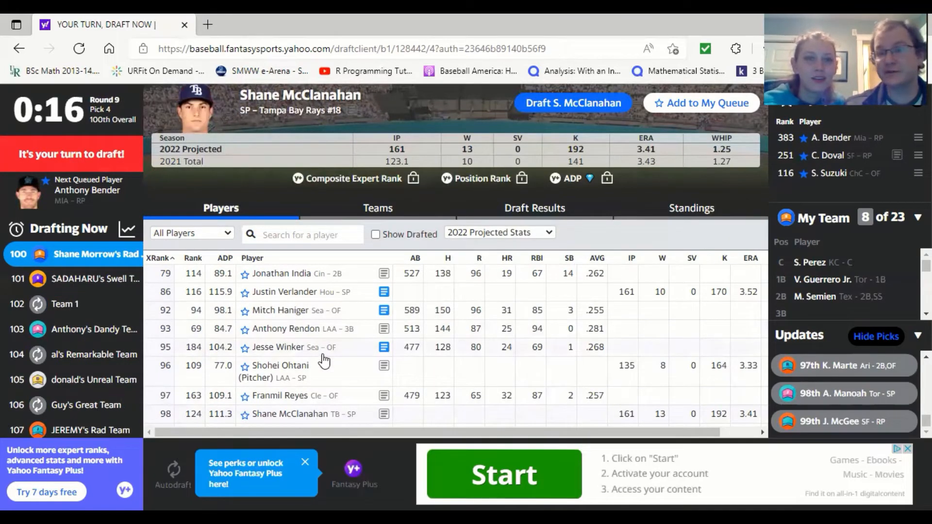
{"action": "mouse_move", "coordinate": [315, 331]}
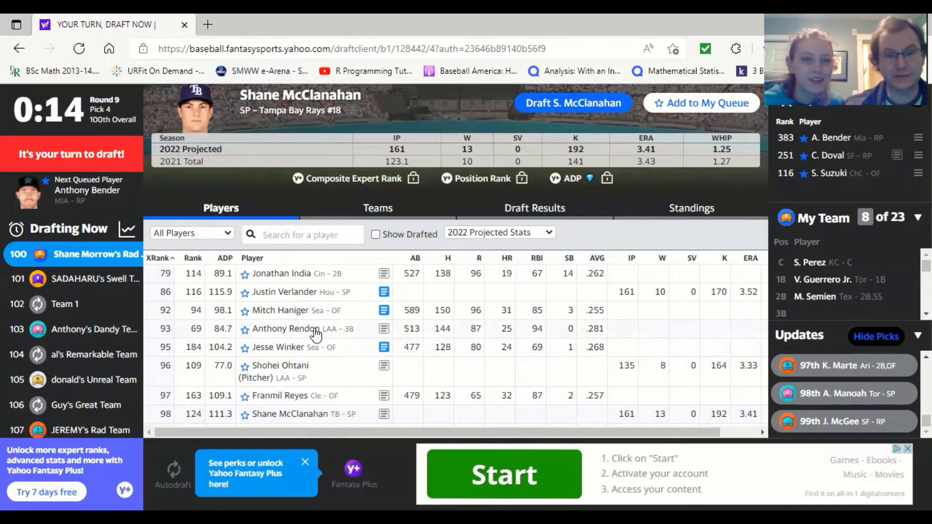
Open Anthony Rendon's player details and draft him 100th at 3B
{"action": "left_click", "coordinate": [284, 329]}
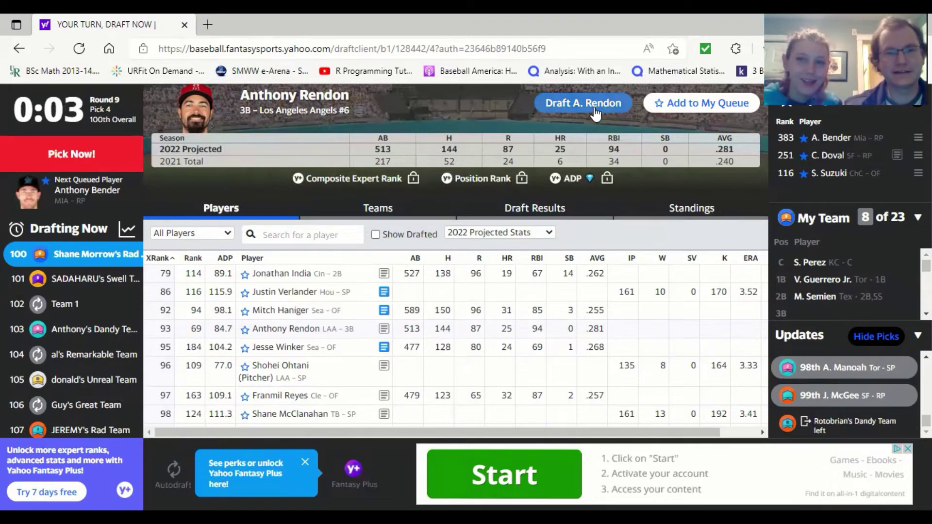
{"action": "left_click", "coordinate": [583, 103]}
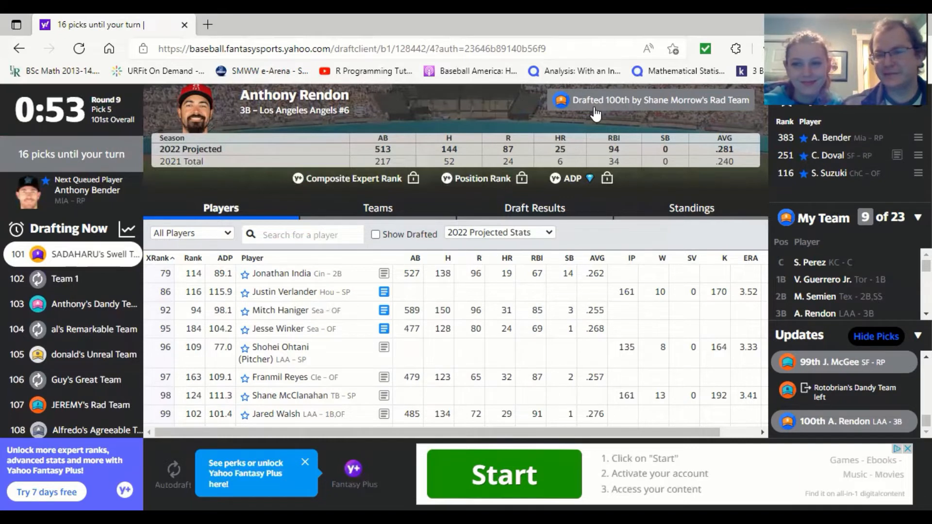
{"action": "mouse_move", "coordinate": [578, 172]}
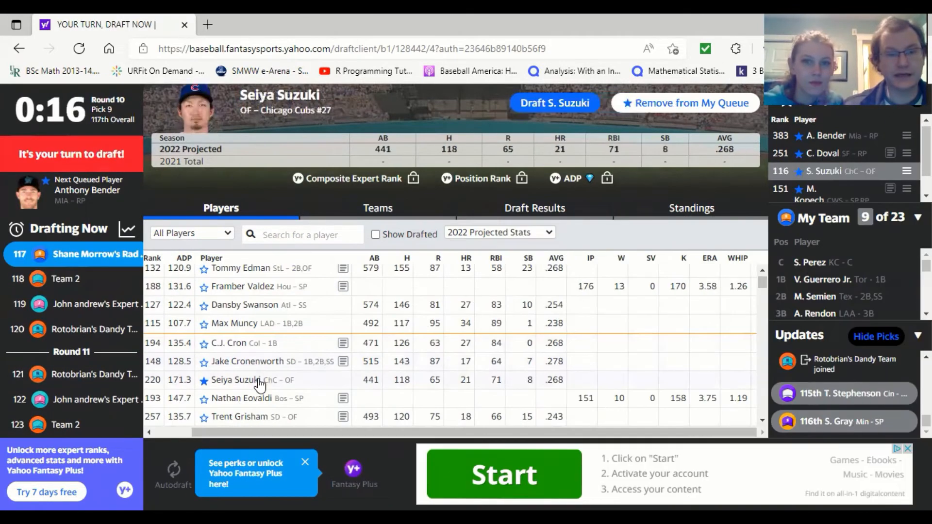
Draft Seiya Suzuki onto the team
{"action": "scroll", "scroll_direction": "up", "scroll_amount": 3}
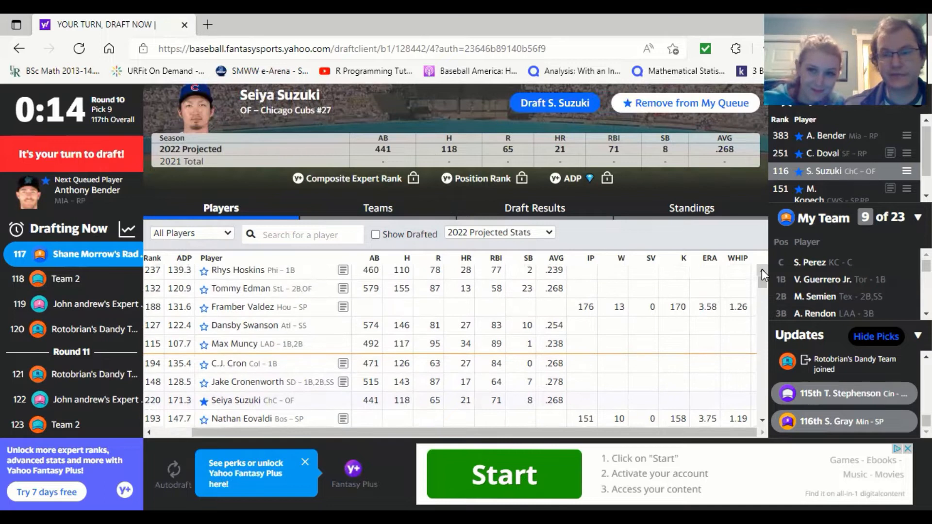
{"action": "scroll", "scroll_direction": "up", "scroll_amount": 3}
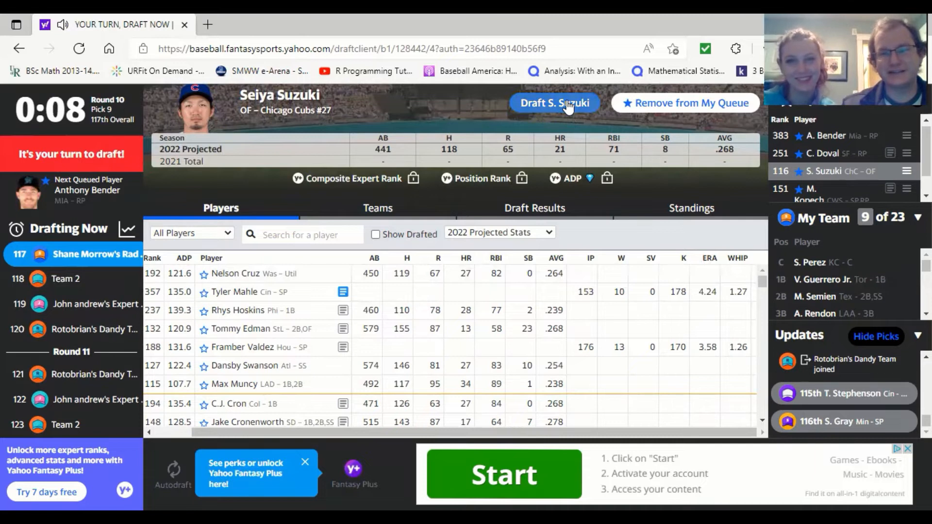
{"action": "left_click", "coordinate": [554, 102]}
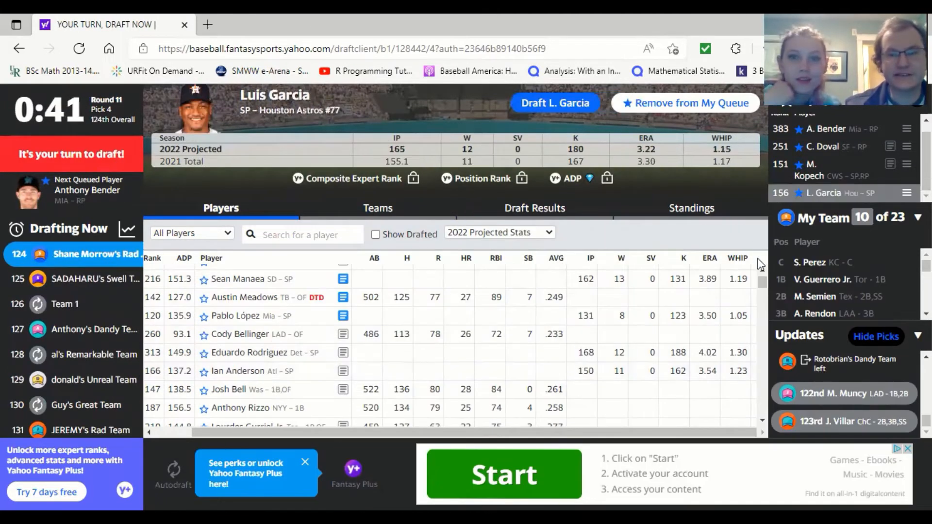
Compare Jake Cronenworth's projected stats, then draft Luis Garcia
{"action": "scroll", "scroll_direction": "up", "scroll_amount": 3}
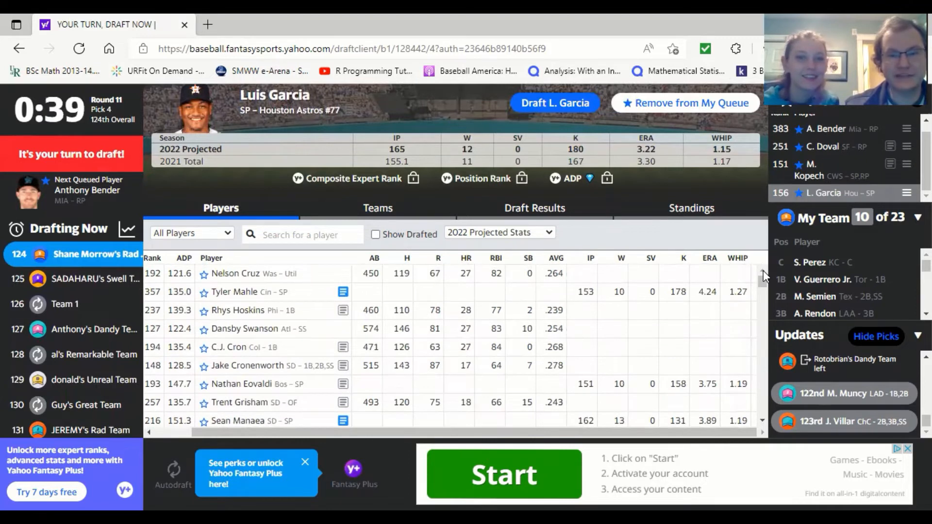
{"action": "mouse_move", "coordinate": [773, 286]}
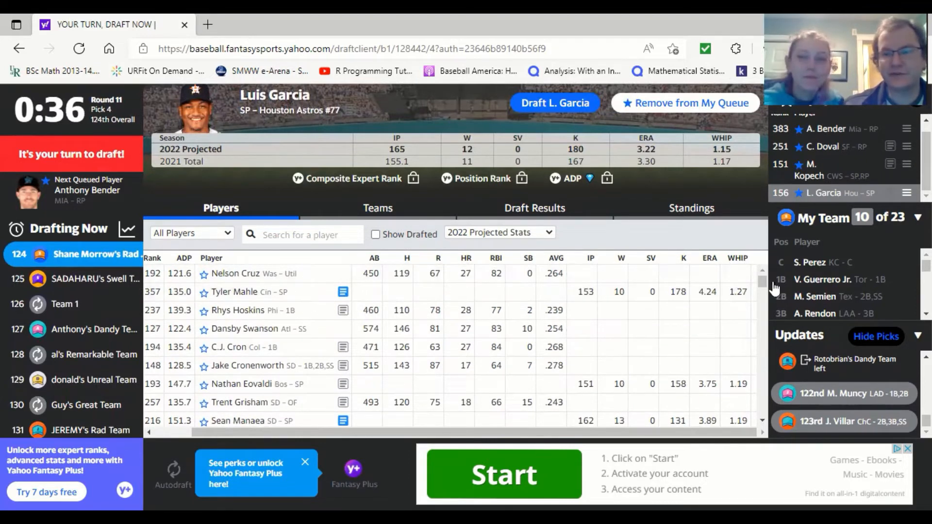
{"action": "mouse_move", "coordinate": [646, 178]}
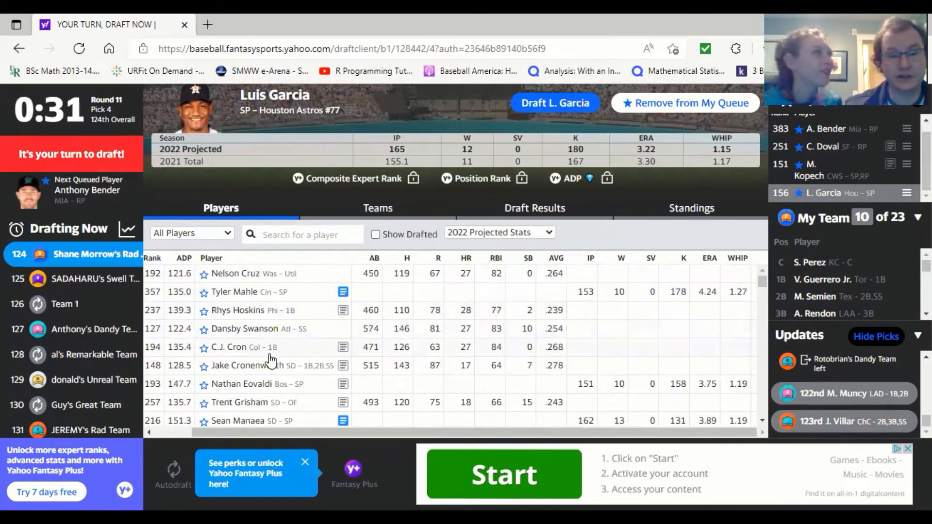
{"action": "left_click", "coordinate": [245, 365]}
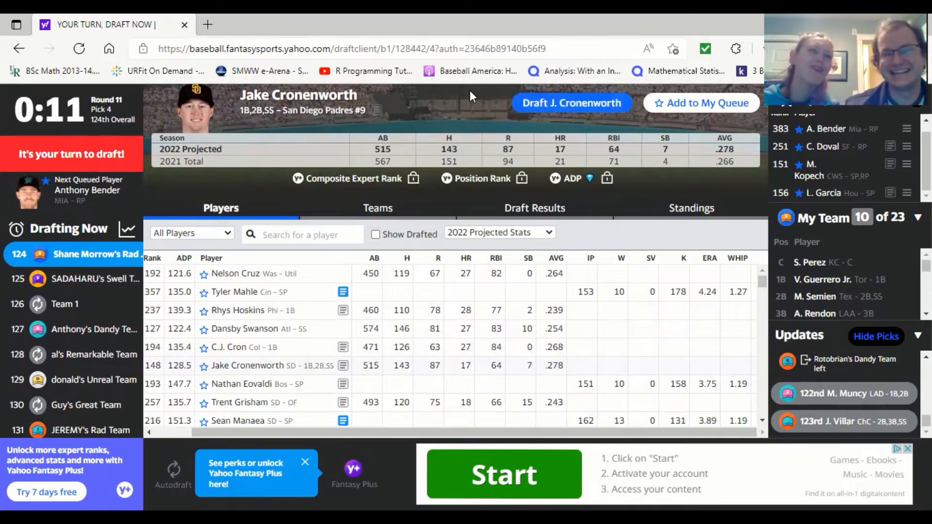
{"action": "left_click", "coordinate": [826, 193]}
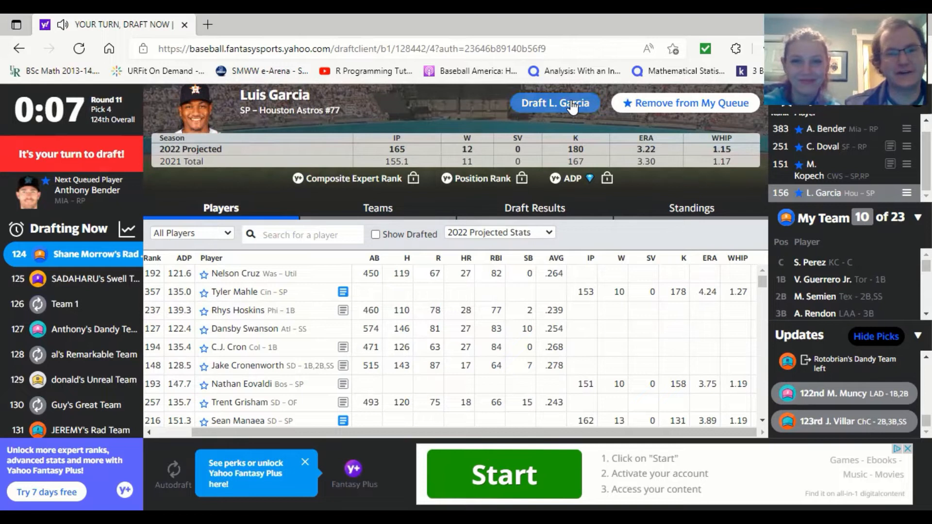
{"action": "left_click", "coordinate": [553, 103]}
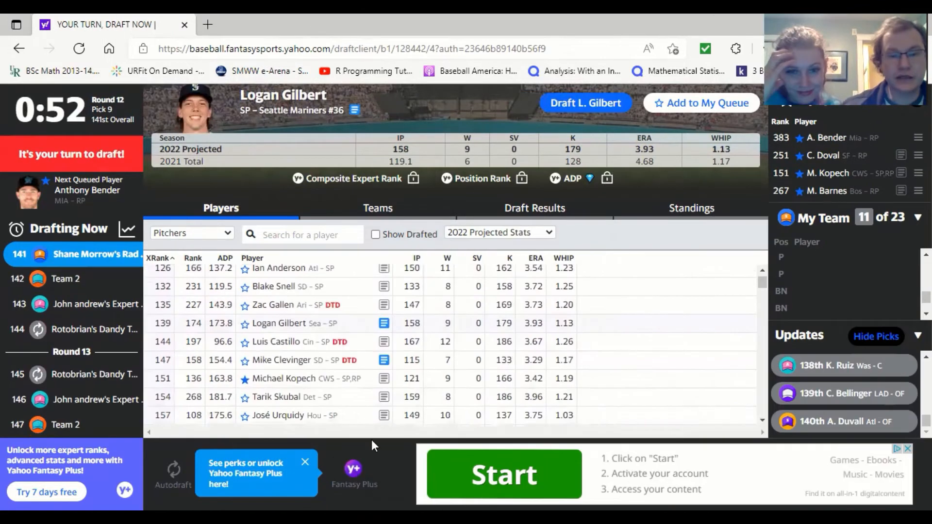
{"action": "mouse_move", "coordinate": [312, 384]}
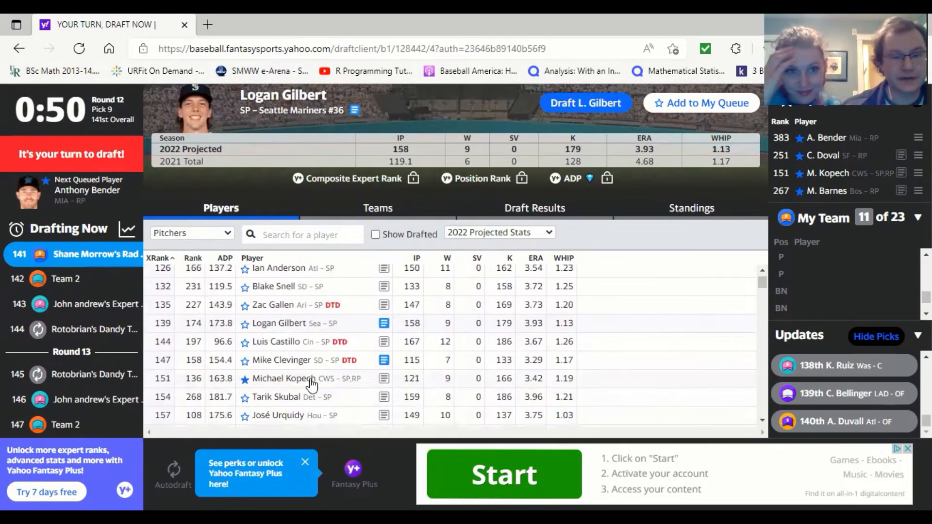
Check Michael Kopech's projected stats and draft him
{"action": "left_click", "coordinate": [291, 378]}
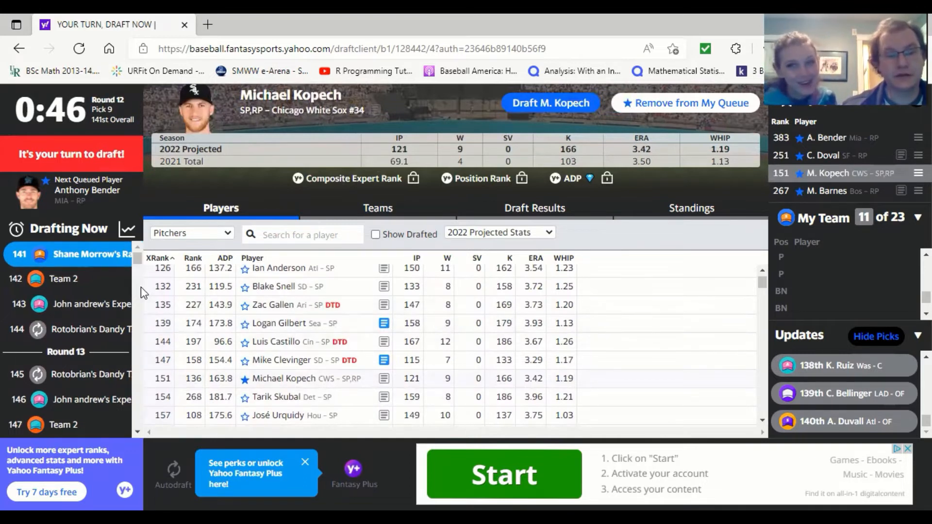
{"action": "mouse_move", "coordinate": [784, 235]}
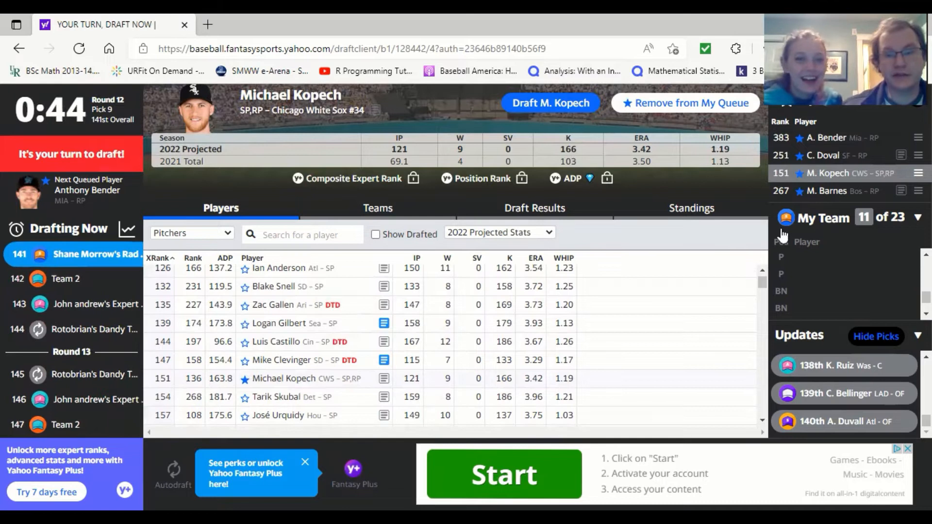
{"action": "scroll", "scroll_direction": "up", "scroll_amount": 3}
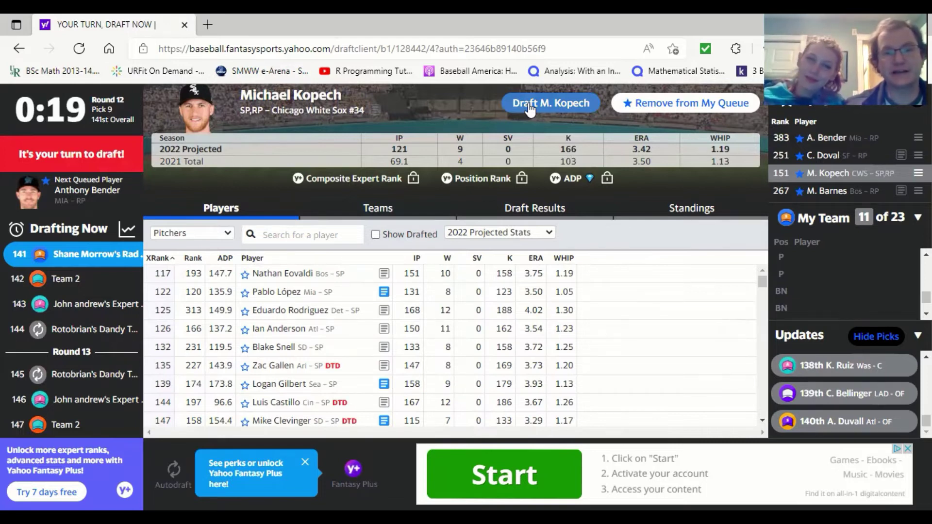
{"action": "left_click", "coordinate": [550, 102]}
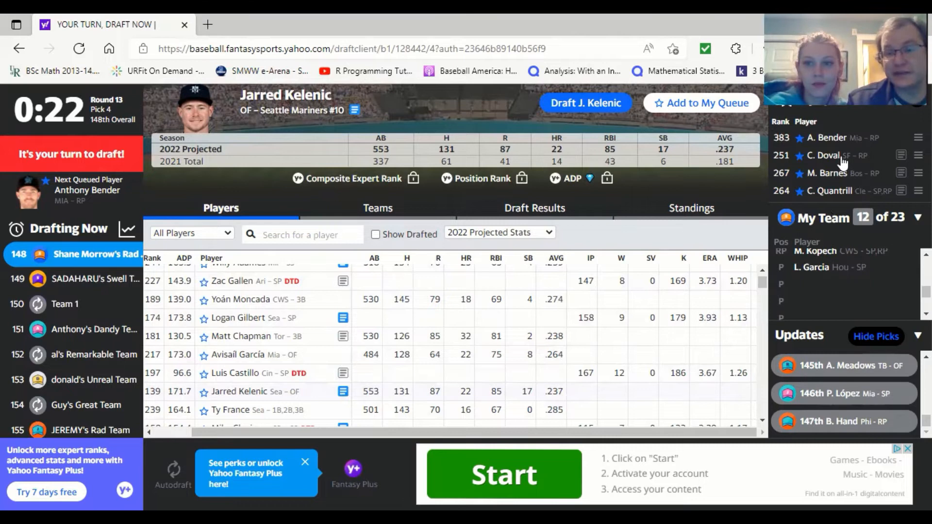
Compare Matt Barnes, Anthony Bender and Cal Quantrill, then draft Quantrill 148th
{"action": "left_click", "coordinate": [826, 173]}
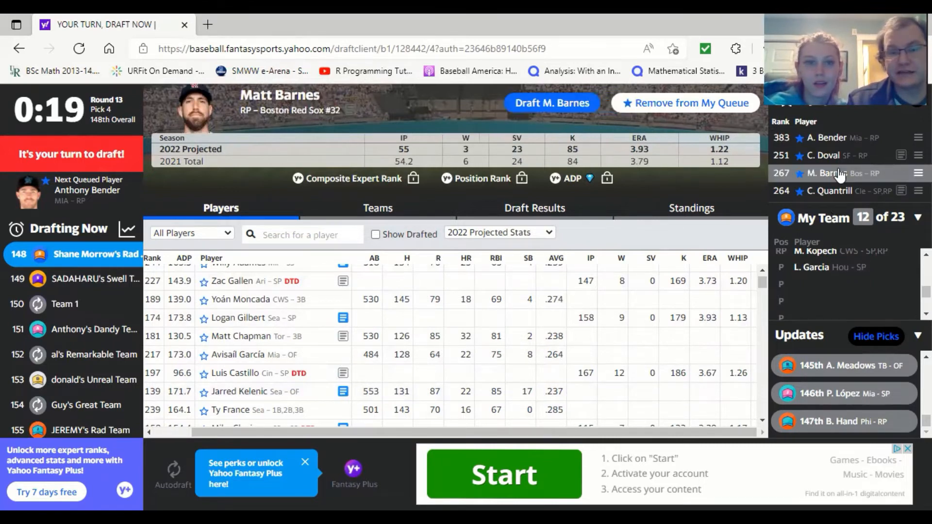
{"action": "left_click", "coordinate": [826, 138]}
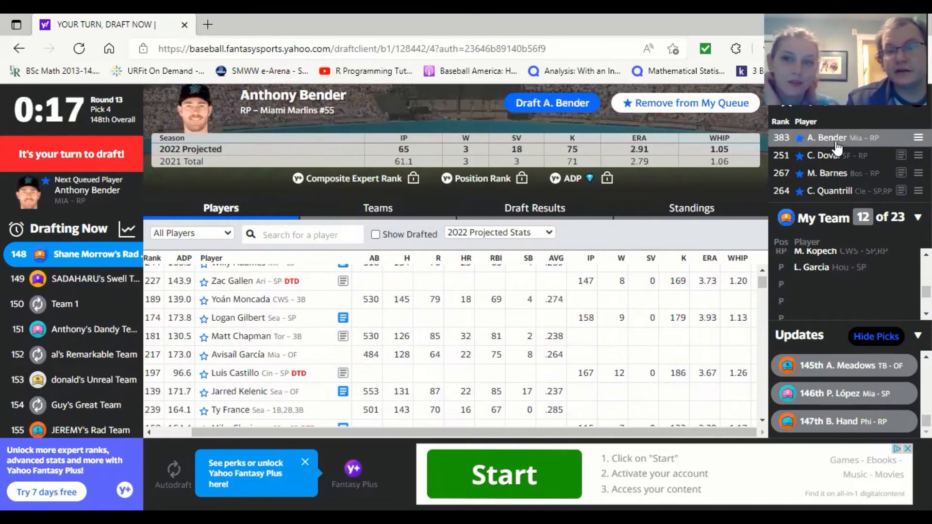
{"action": "mouse_move", "coordinate": [835, 183]}
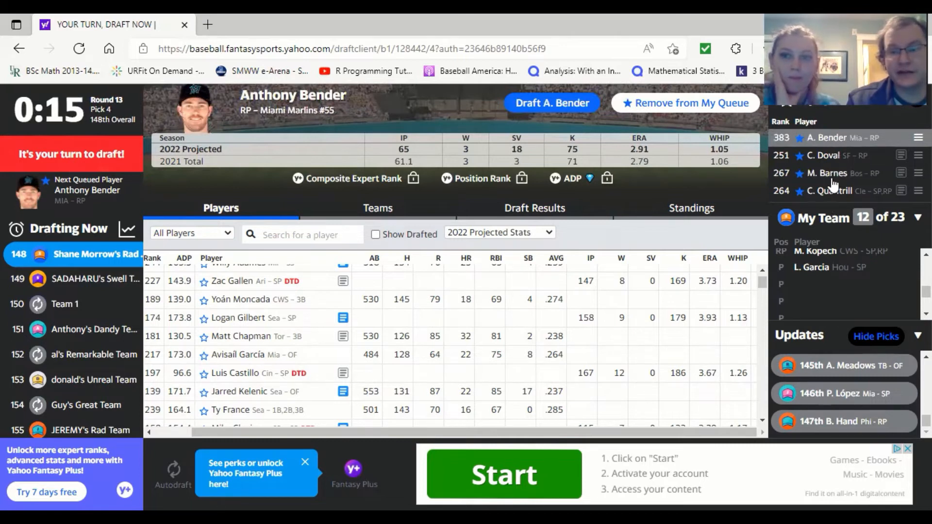
{"action": "left_click", "coordinate": [827, 191]}
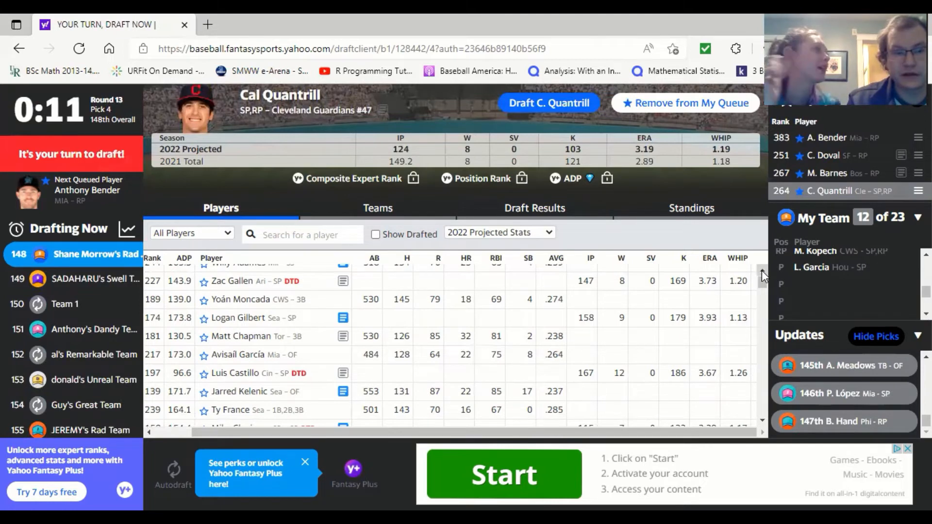
{"action": "scroll", "scroll_direction": "up", "scroll_amount": 3}
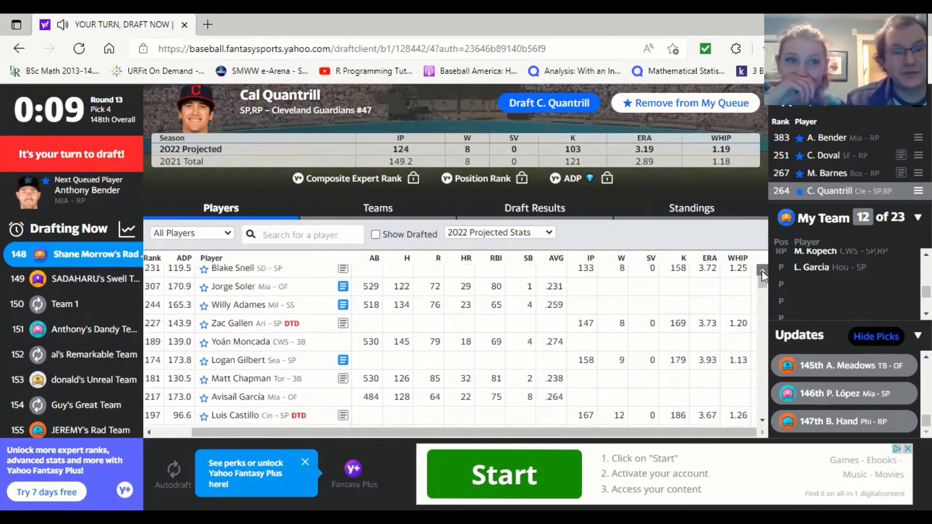
{"action": "scroll", "scroll_direction": "up", "scroll_amount": 3}
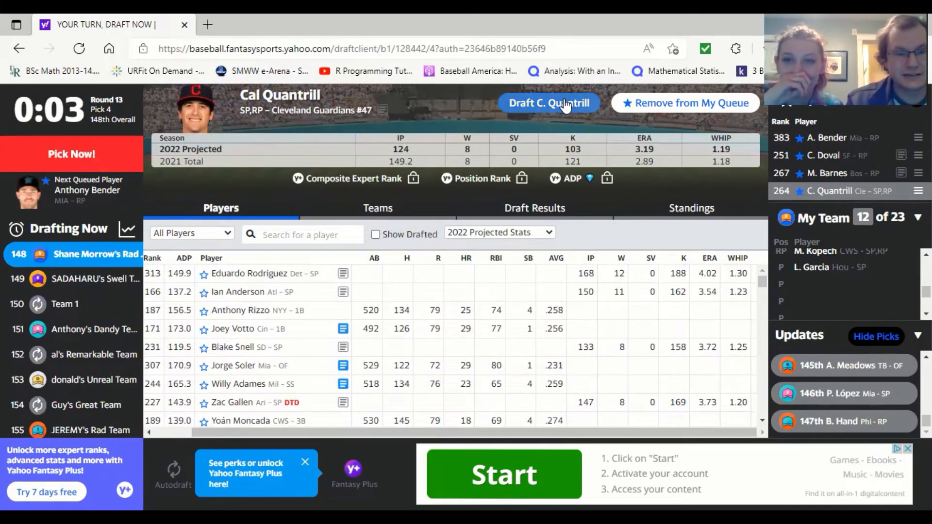
{"action": "left_click", "coordinate": [548, 103]}
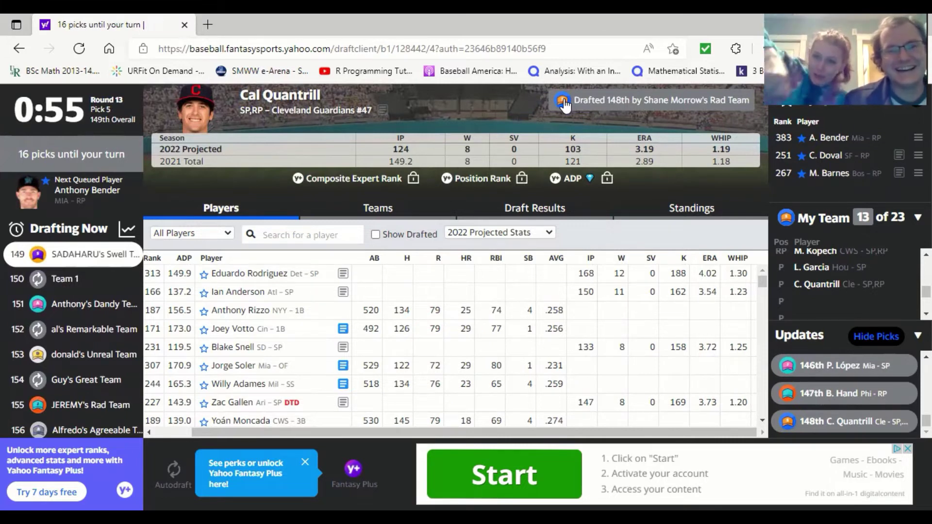
{"action": "mouse_move", "coordinate": [775, 286]}
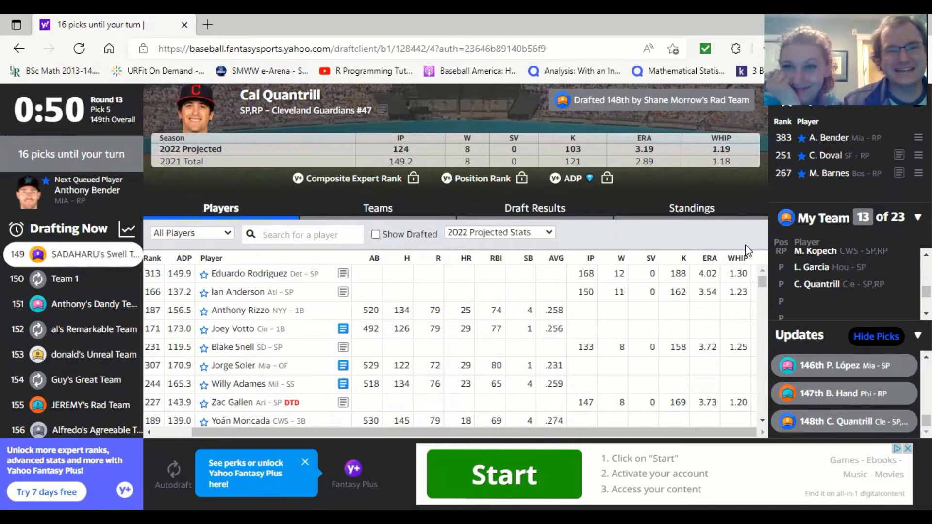
{"action": "mouse_move", "coordinate": [763, 275]}
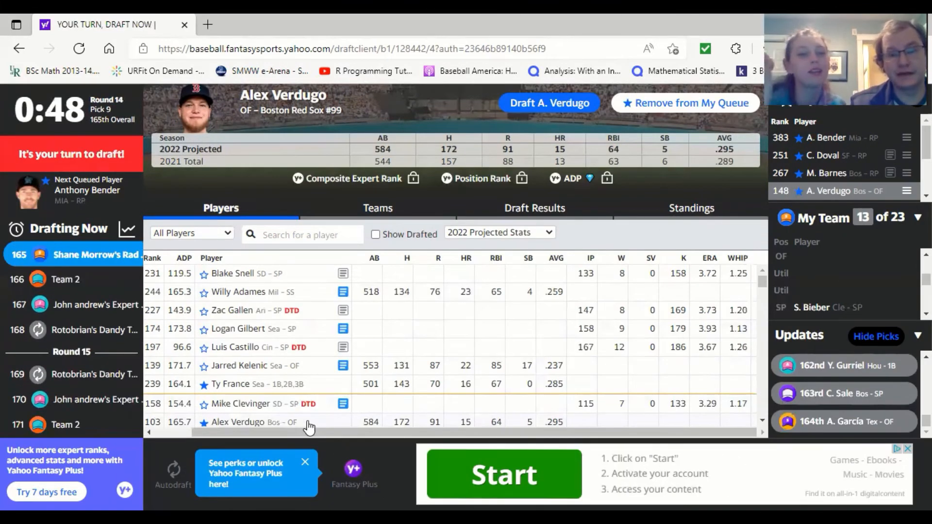
Check Ty France's projected stats and draft him into the Util slot
{"action": "left_click", "coordinate": [230, 384]}
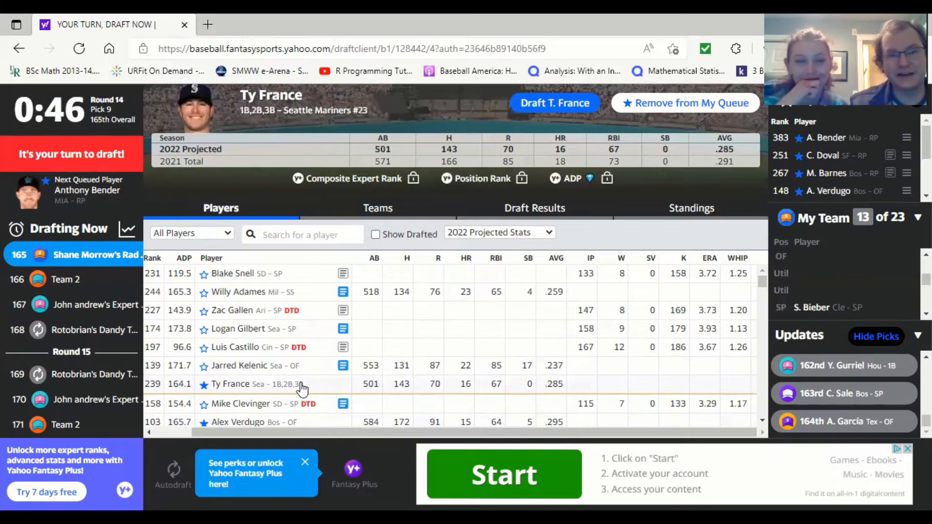
{"action": "mouse_move", "coordinate": [419, 273]}
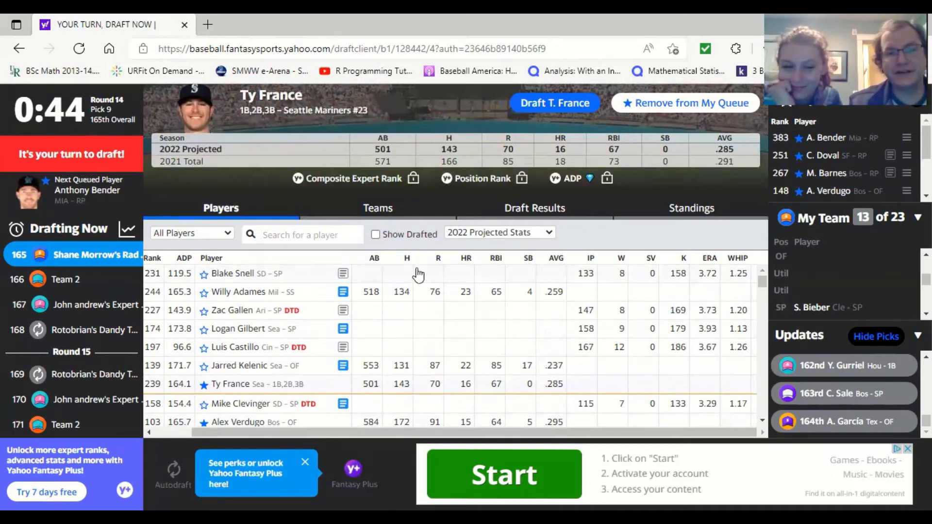
{"action": "mouse_move", "coordinate": [702, 220]}
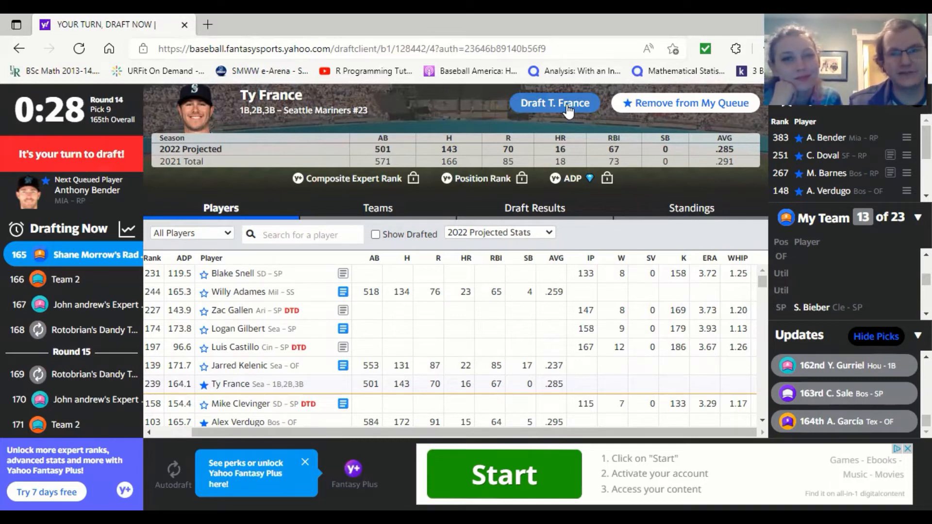
{"action": "left_click", "coordinate": [554, 102]}
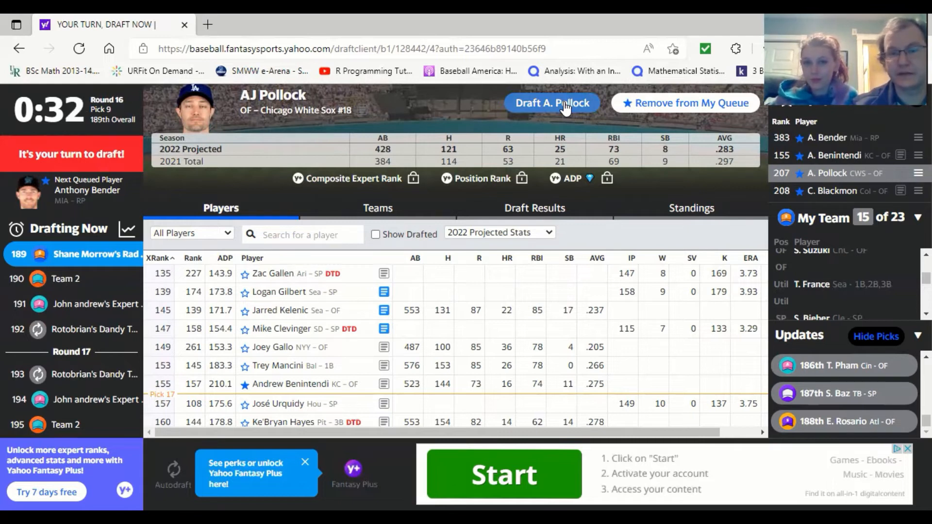
Draft AJ Pollock, check Andrew Benintendi's stats, then draft Anthony Bender 196th
{"action": "left_click", "coordinate": [551, 103]}
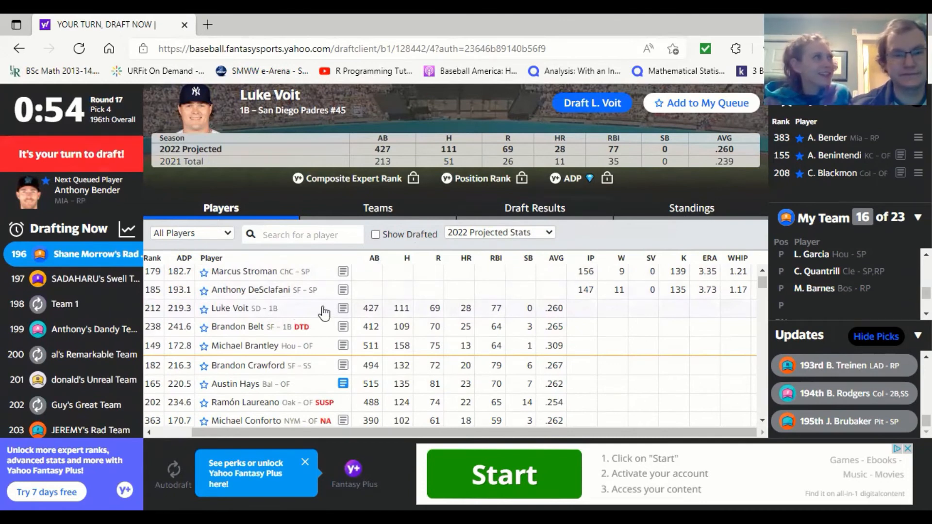
{"action": "mouse_move", "coordinate": [315, 356]}
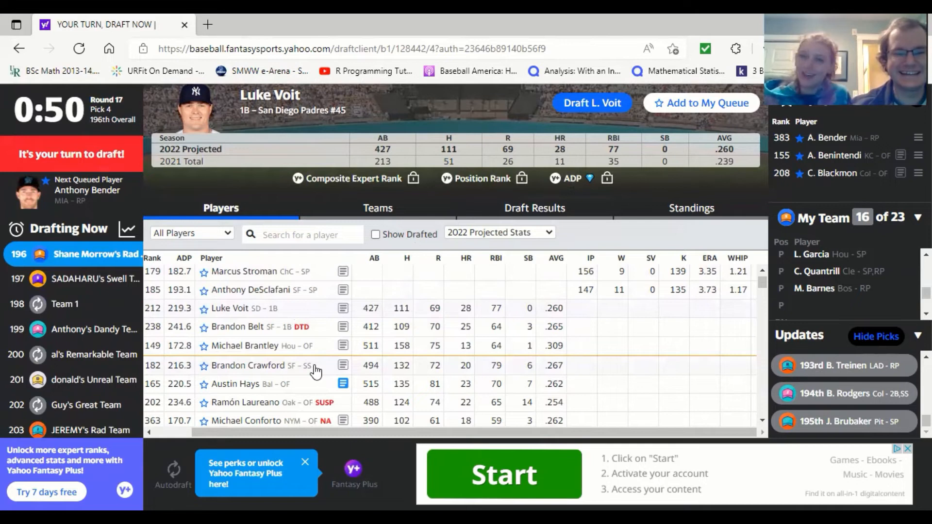
{"action": "left_click", "coordinate": [834, 155]}
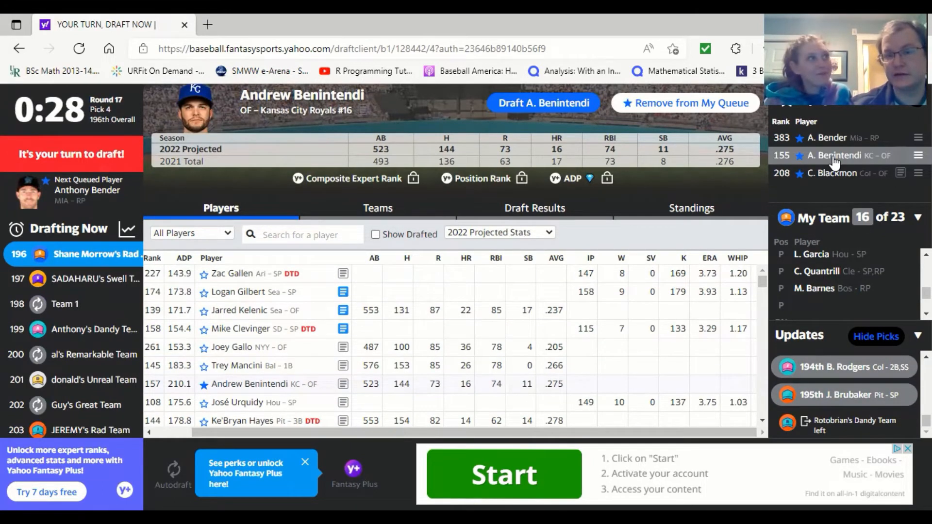
{"action": "mouse_move", "coordinate": [904, 252]}
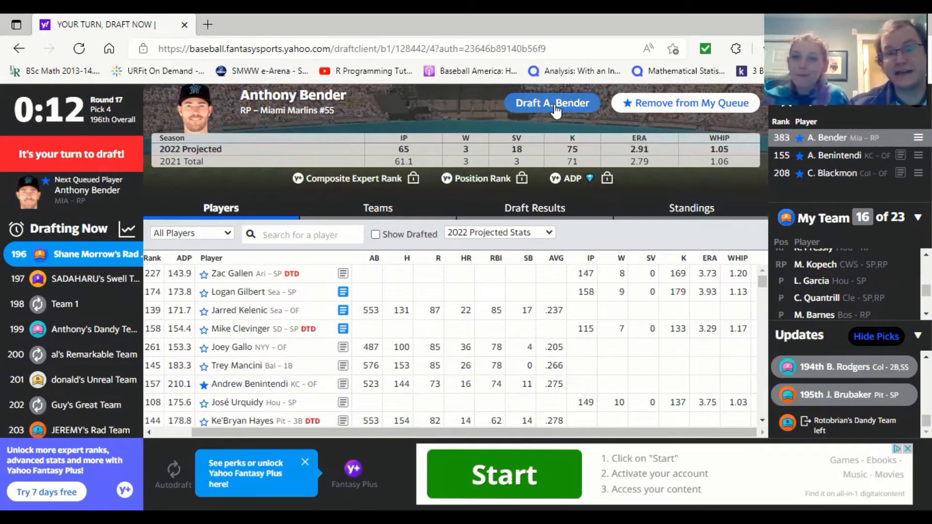
{"action": "left_click", "coordinate": [551, 103]}
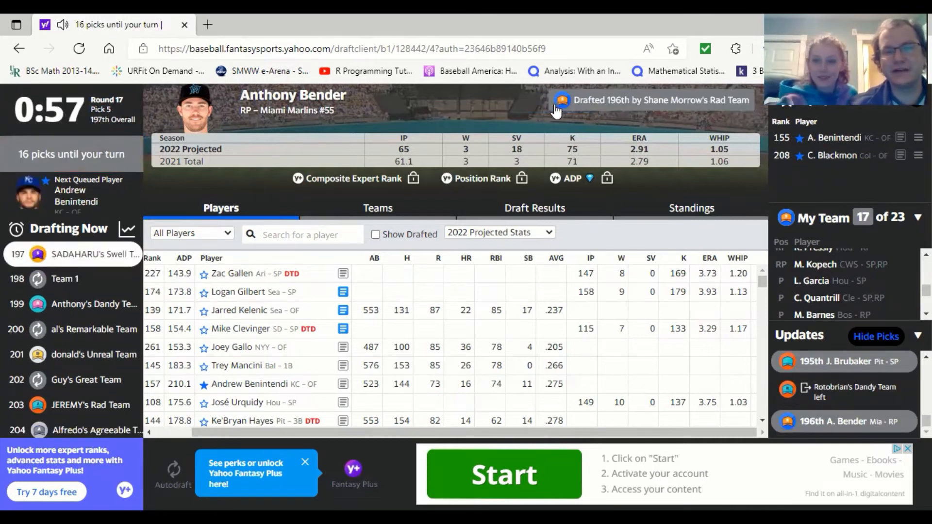
{"action": "mouse_move", "coordinate": [439, 163]}
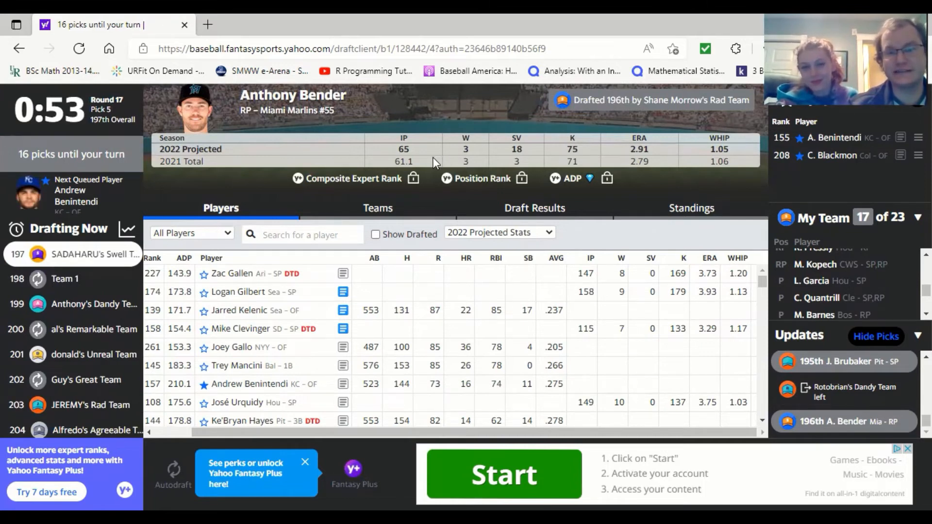
{"action": "mouse_move", "coordinate": [741, 174]}
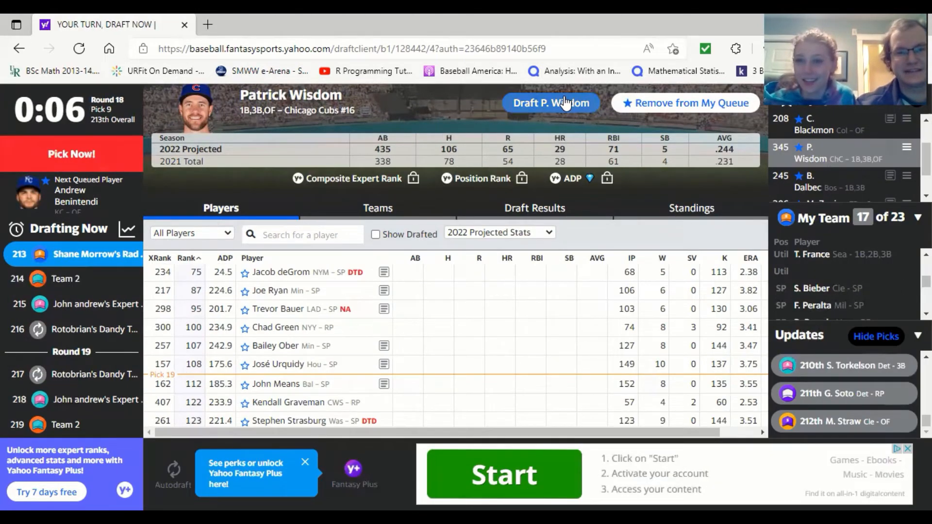
Draft Patrick Wisdom and Bobby Dalbec, compare Blackmon and Zunino, then draft Mike Zunino 237th
{"action": "left_click", "coordinate": [551, 102]}
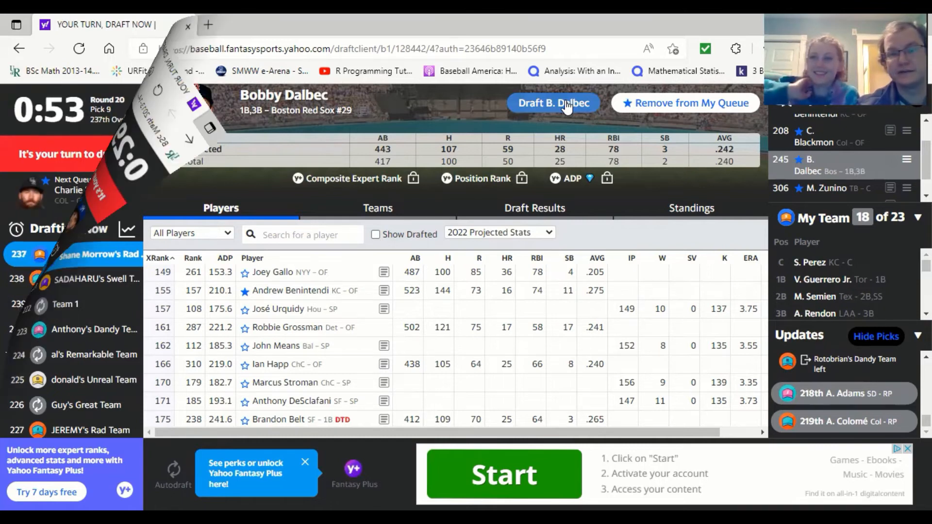
{"action": "left_click", "coordinate": [554, 103]}
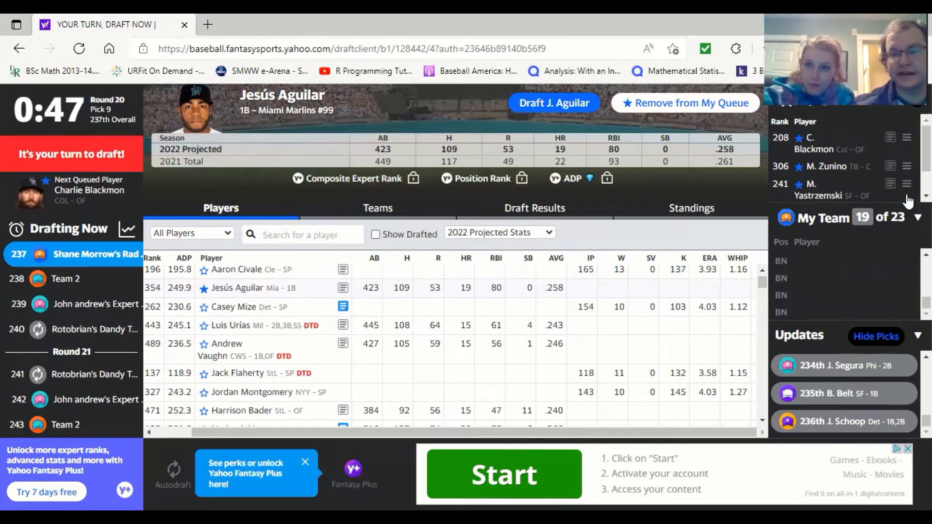
{"action": "left_click", "coordinate": [815, 143]}
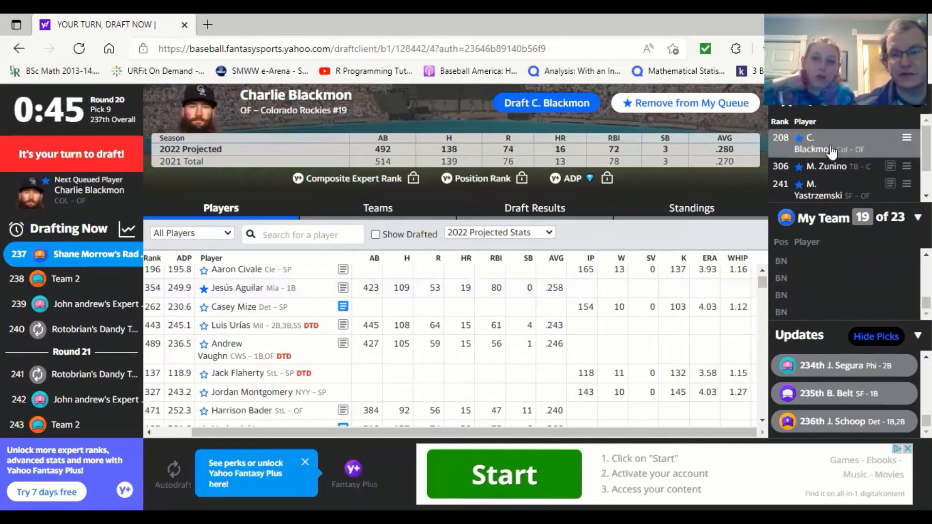
{"action": "mouse_move", "coordinate": [830, 169]}
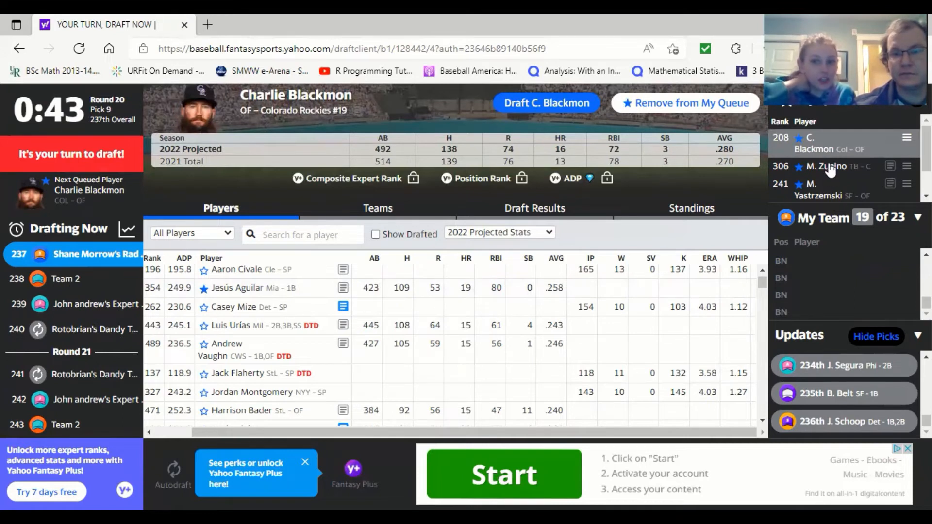
{"action": "left_click", "coordinate": [829, 167]}
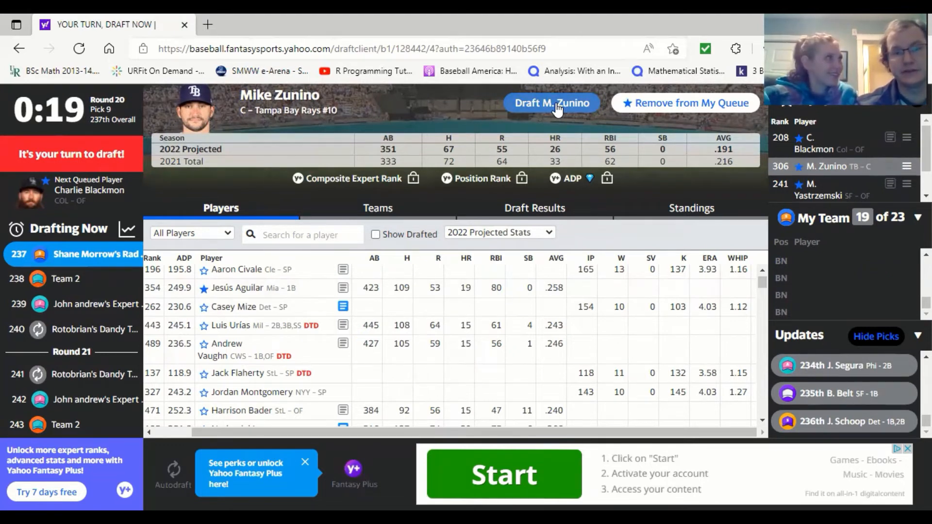
{"action": "left_click", "coordinate": [551, 103]}
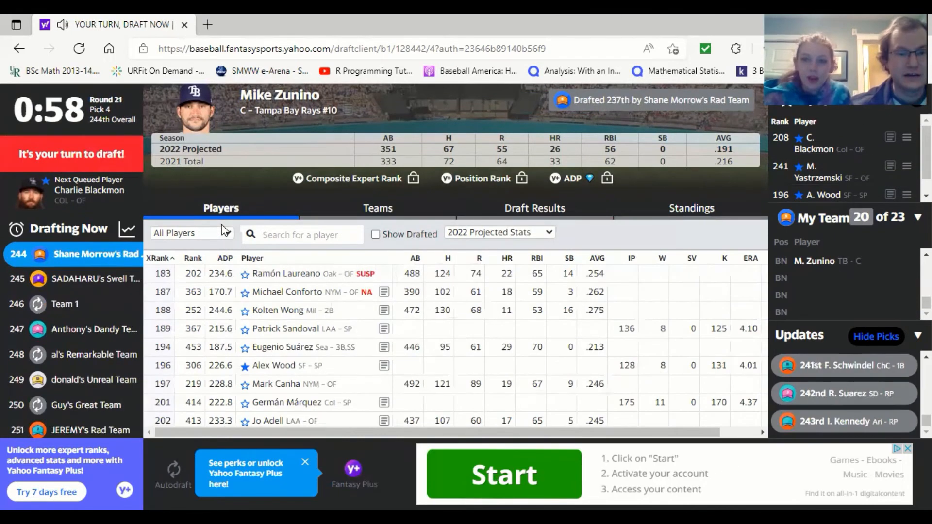
Filter players to starting pitchers, draft Alex Wood, then draft Drew Rasmussen 261st
{"action": "left_click", "coordinate": [190, 232]}
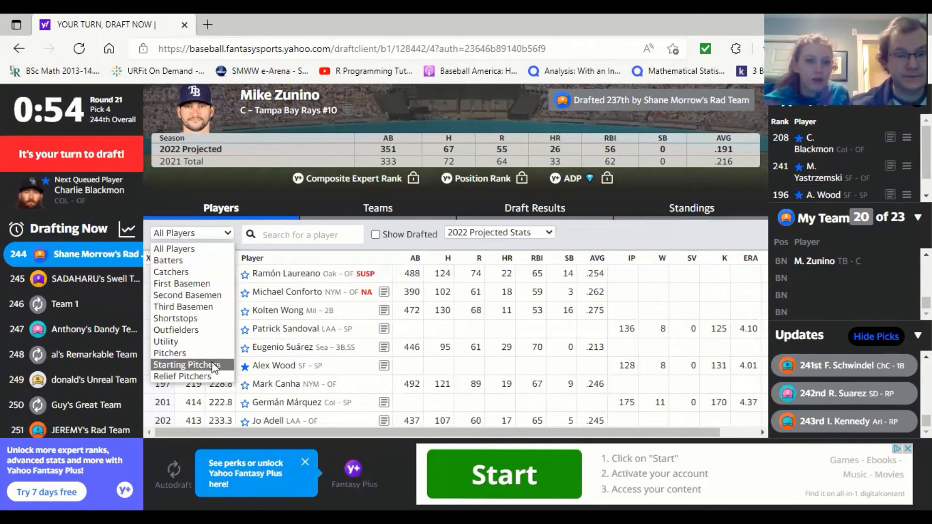
{"action": "left_click", "coordinate": [188, 364]}
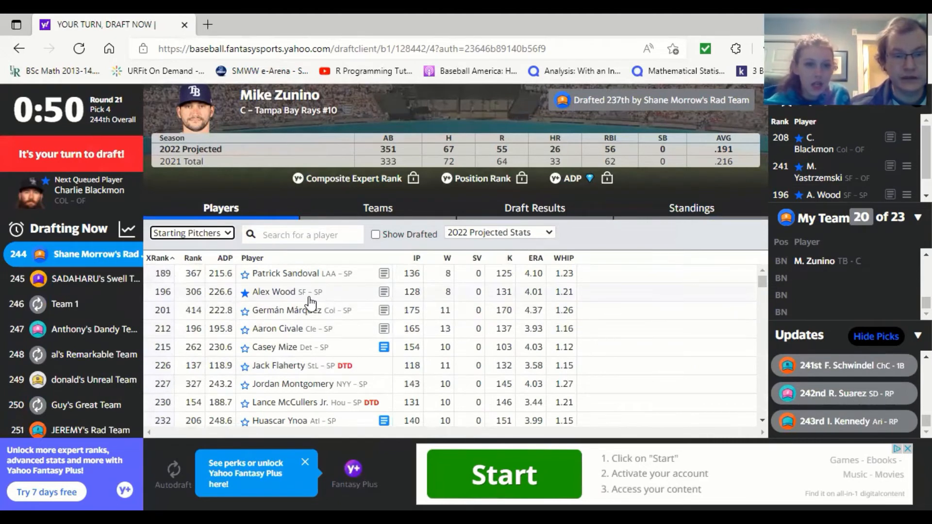
{"action": "left_click", "coordinate": [274, 292]}
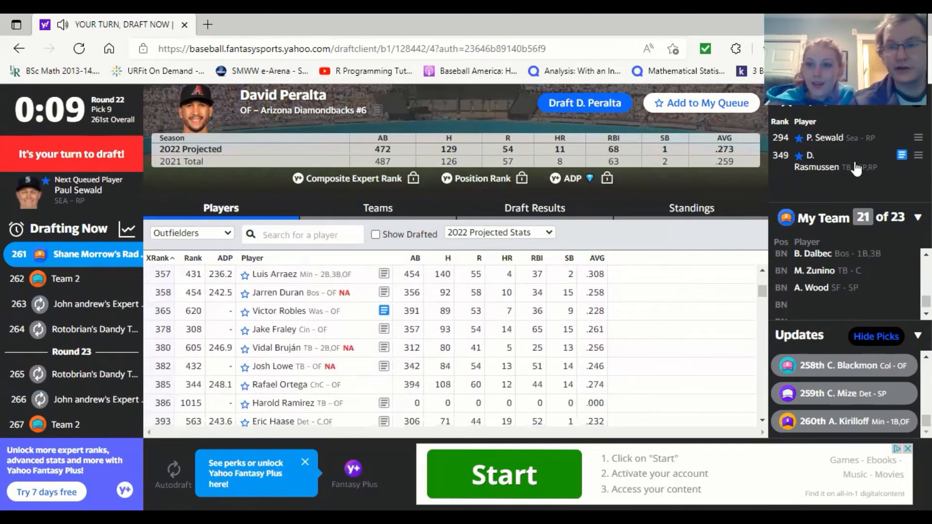
{"action": "left_click", "coordinate": [819, 161]}
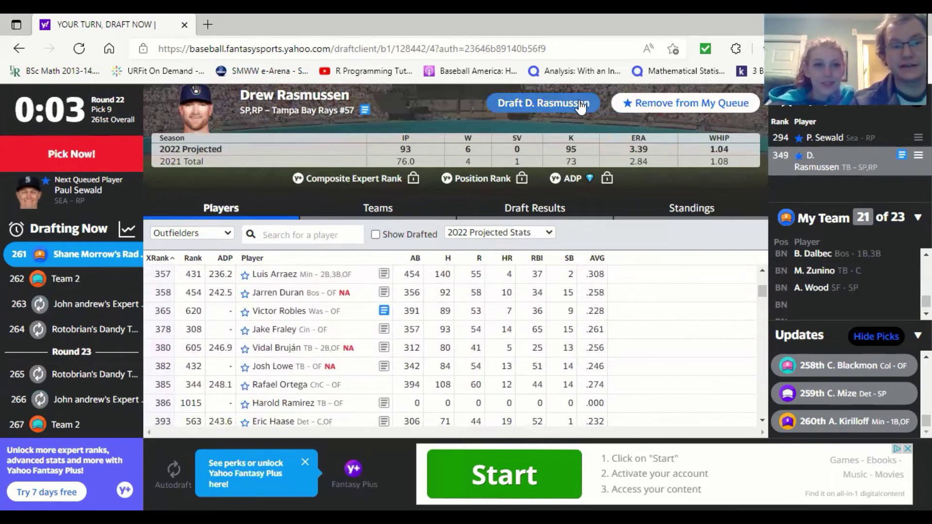
{"action": "left_click", "coordinate": [541, 103]}
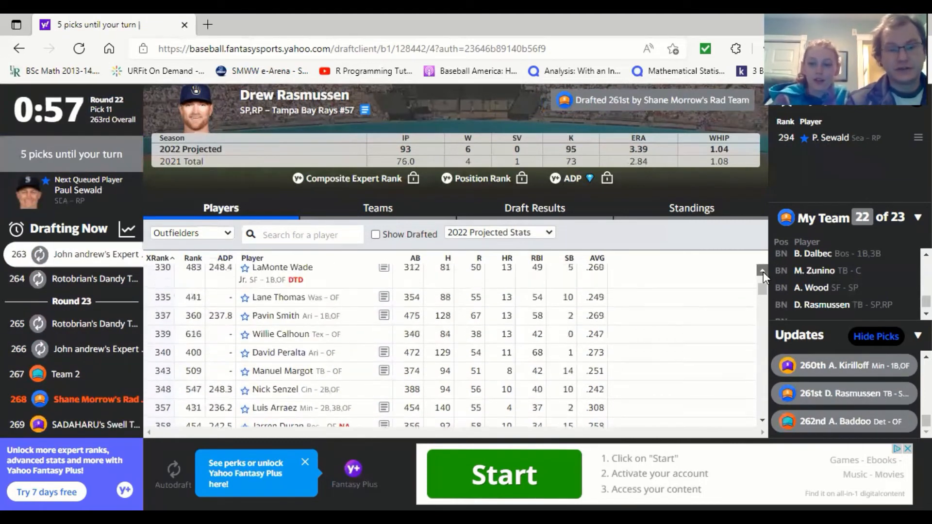
Draft Wil Myers with the 268th pick to fill the last roster spot
{"action": "scroll", "scroll_direction": "up", "scroll_amount": 3}
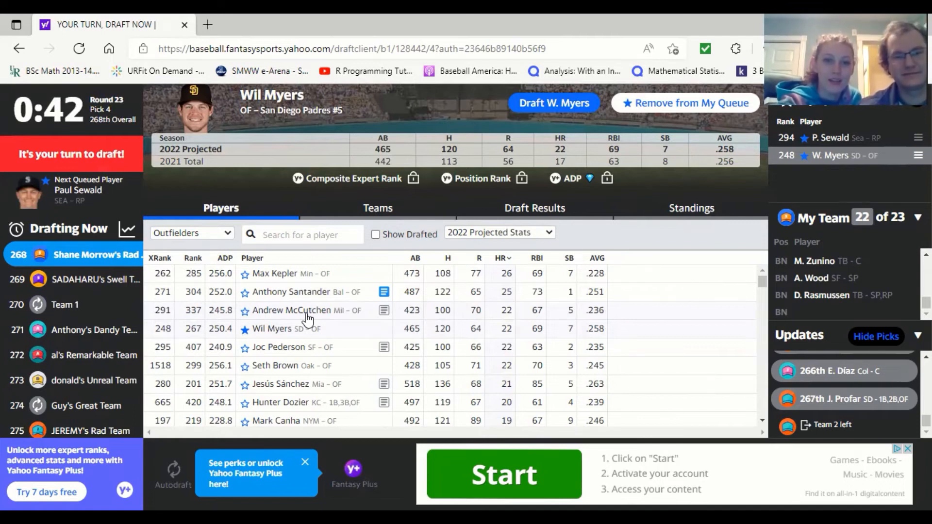
{"action": "mouse_move", "coordinate": [306, 339]}
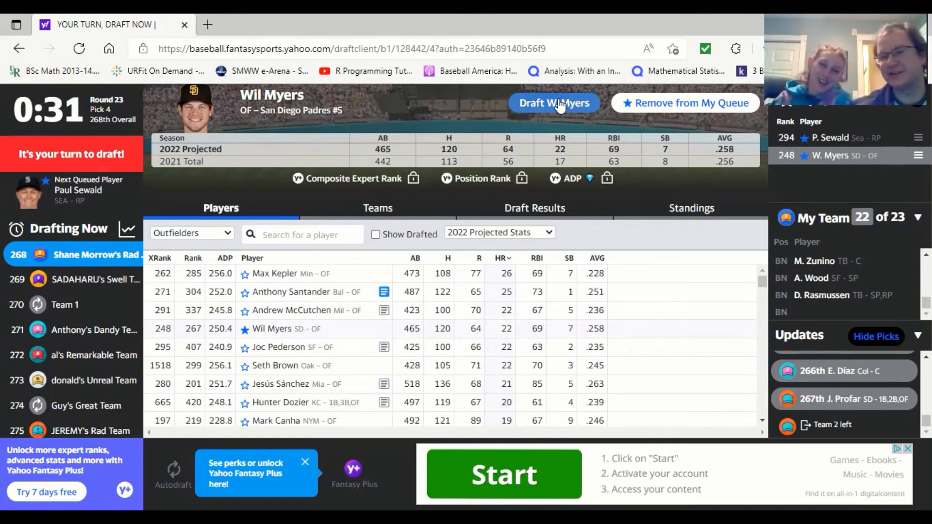
{"action": "left_click", "coordinate": [554, 103]}
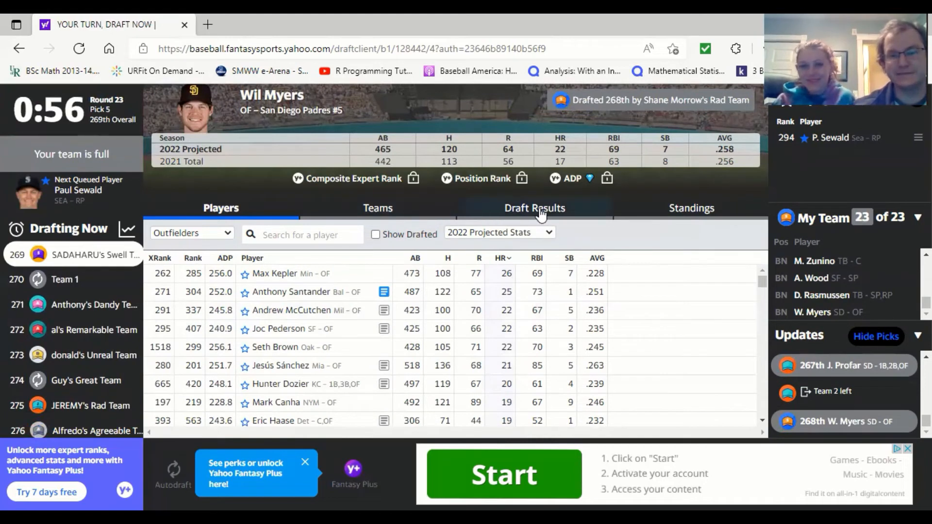
Show the full roster and view cards for Guerrero Jr., Semien, Seager, Reynolds and Wisdom
{"action": "left_click", "coordinate": [377, 208]}
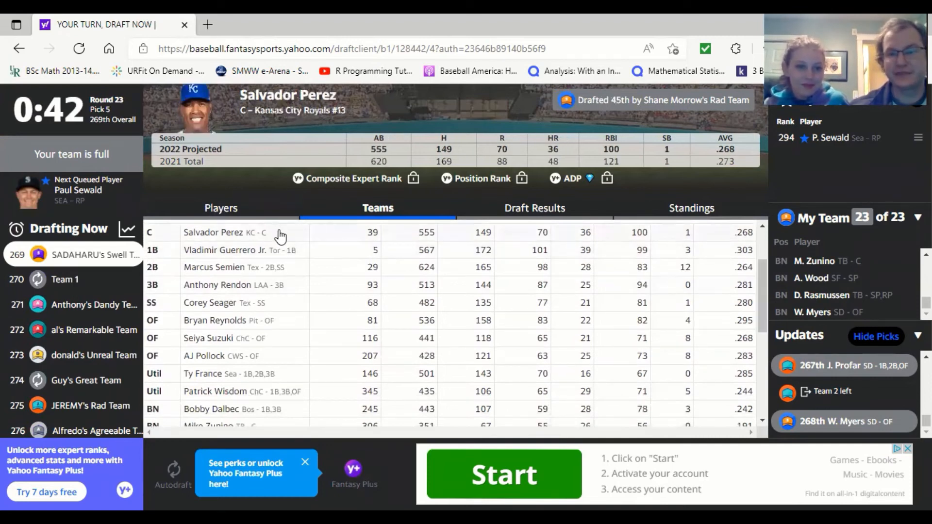
{"action": "mouse_move", "coordinate": [278, 256]}
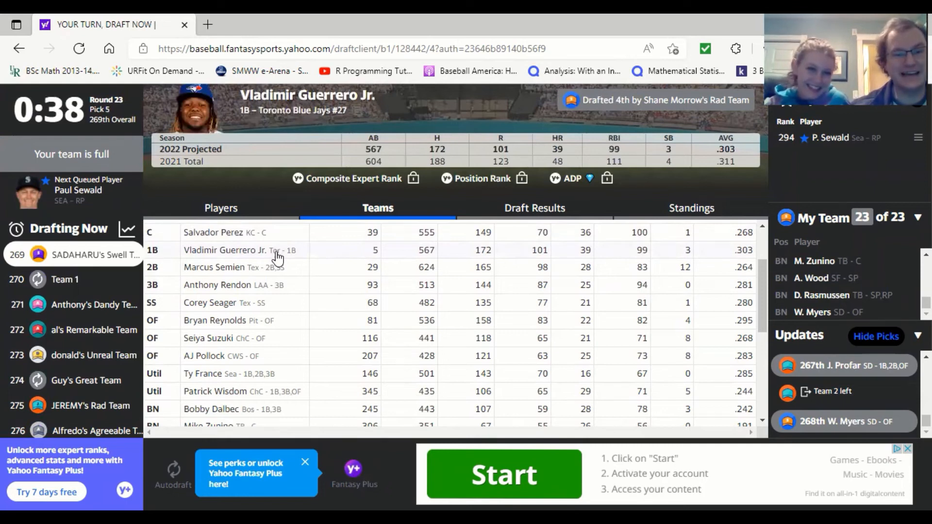
{"action": "left_click", "coordinate": [214, 267]}
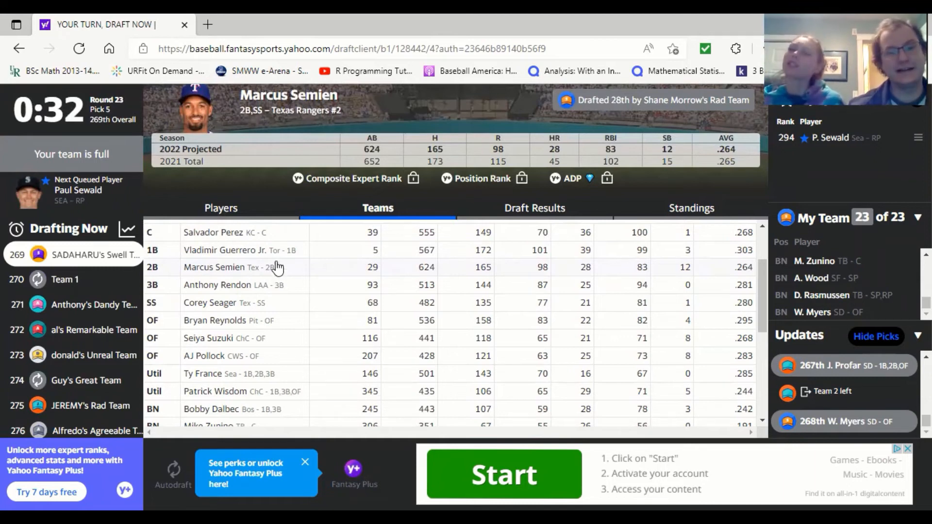
{"action": "left_click", "coordinate": [215, 249]}
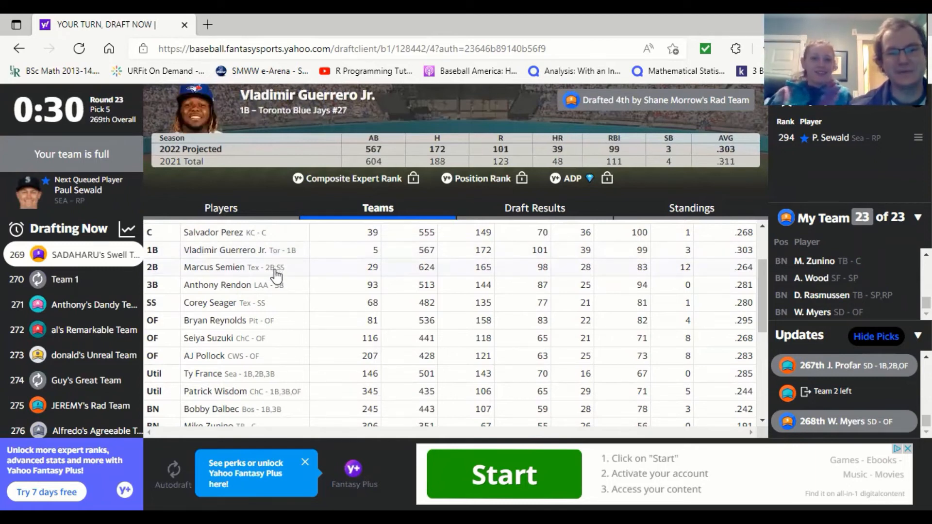
{"action": "left_click", "coordinate": [214, 267]}
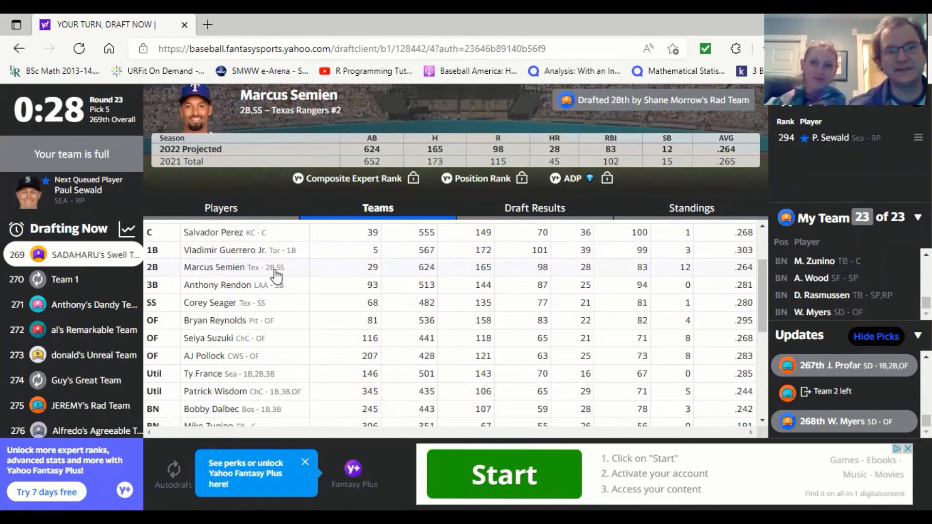
{"action": "mouse_move", "coordinate": [280, 290]}
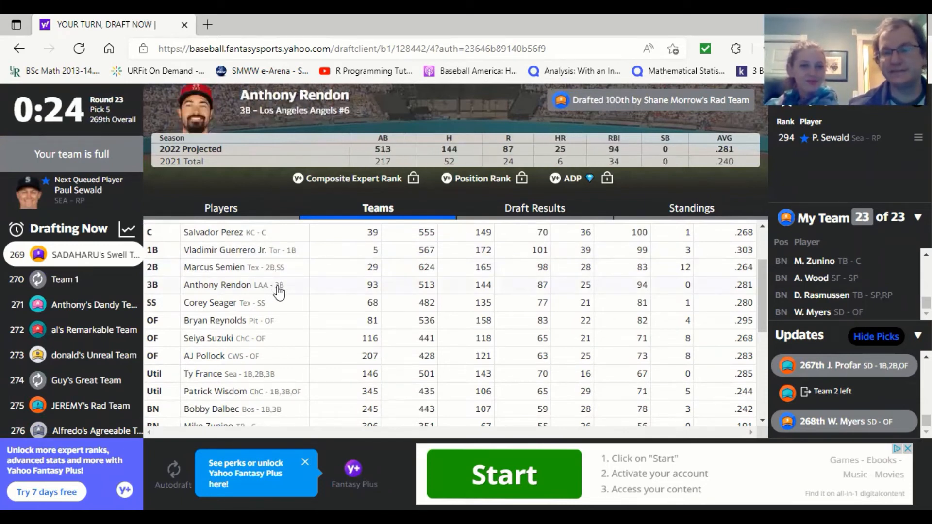
{"action": "mouse_move", "coordinate": [267, 309]}
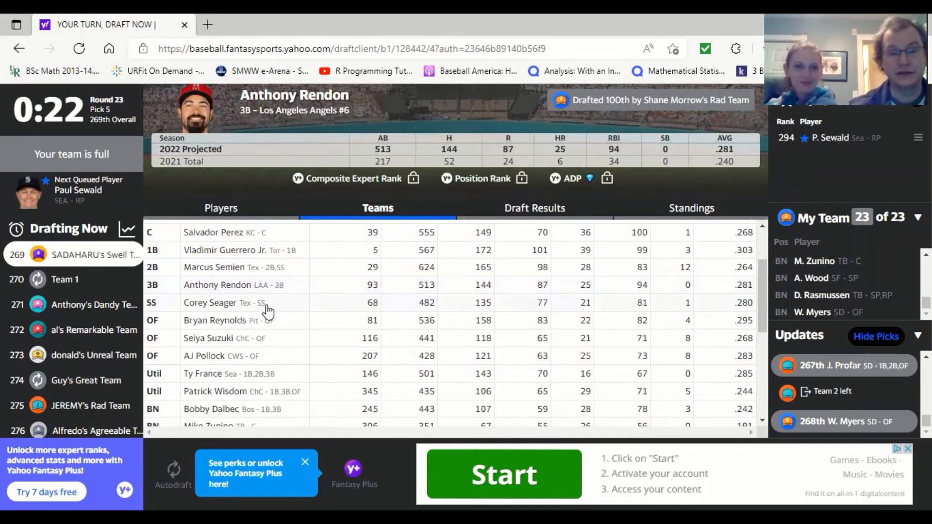
{"action": "left_click", "coordinate": [214, 302]}
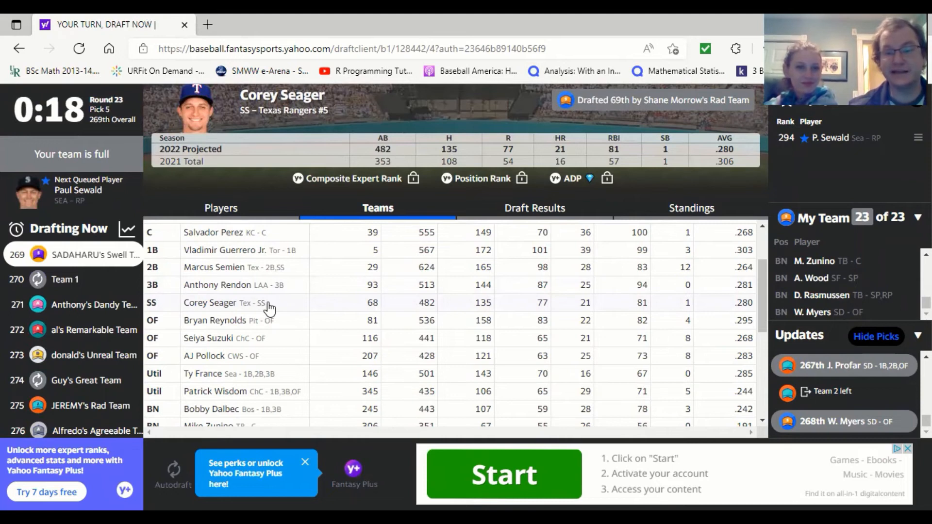
{"action": "mouse_move", "coordinate": [543, 305]}
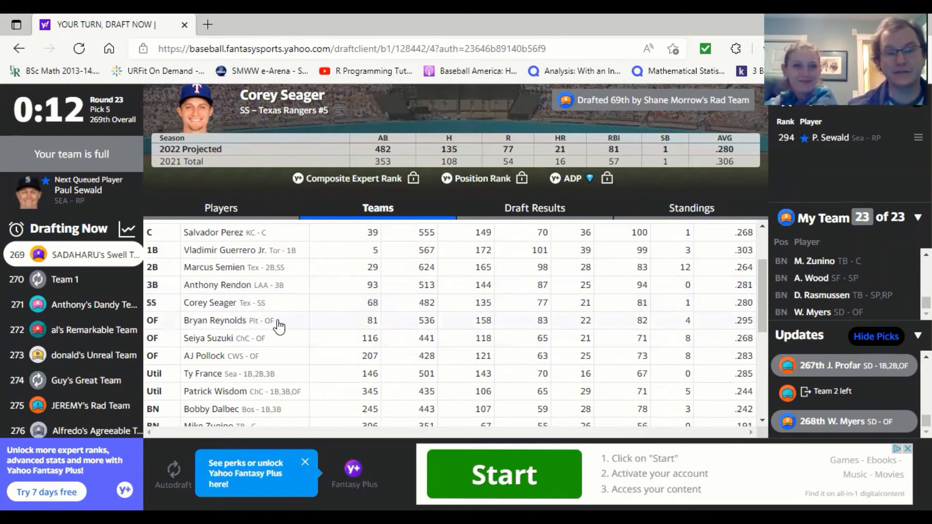
{"action": "left_click", "coordinate": [215, 320]}
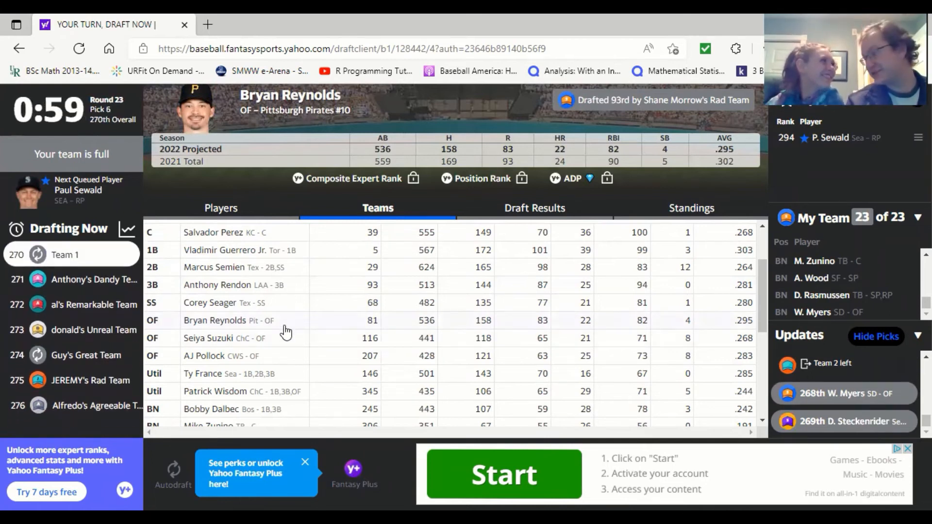
{"action": "mouse_move", "coordinate": [244, 342]}
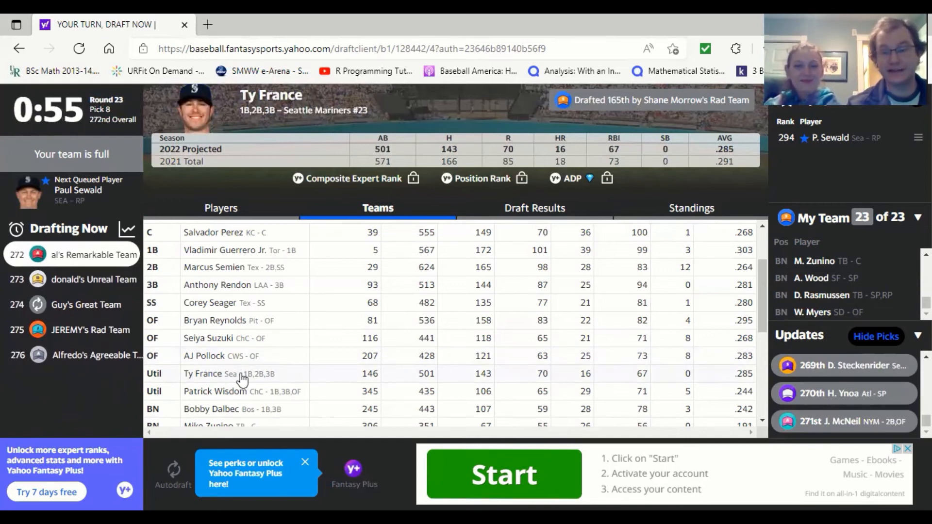
{"action": "mouse_move", "coordinate": [749, 374]}
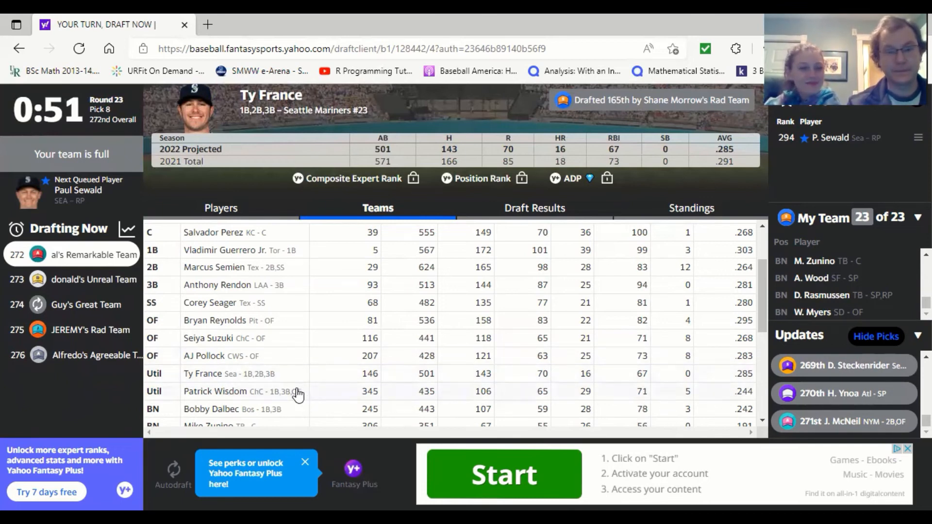
{"action": "left_click", "coordinate": [216, 391]}
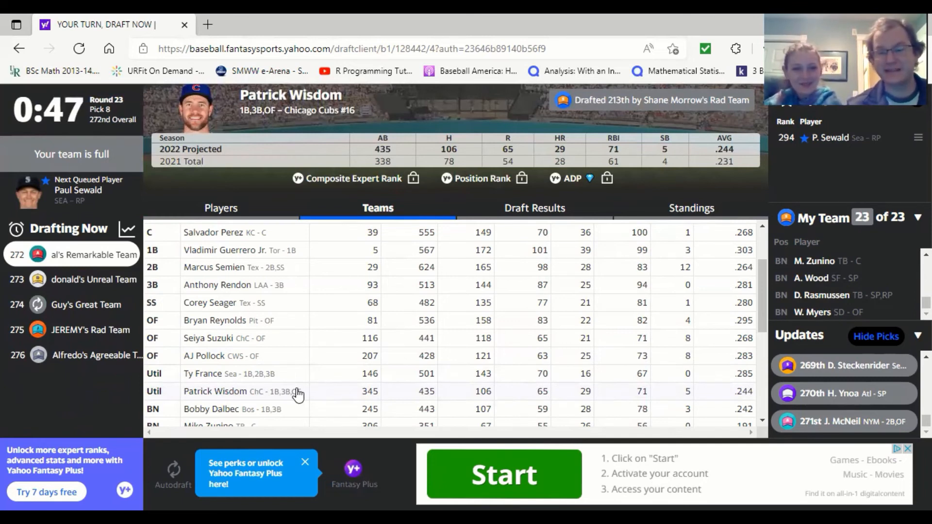
{"action": "mouse_move", "coordinate": [296, 414]}
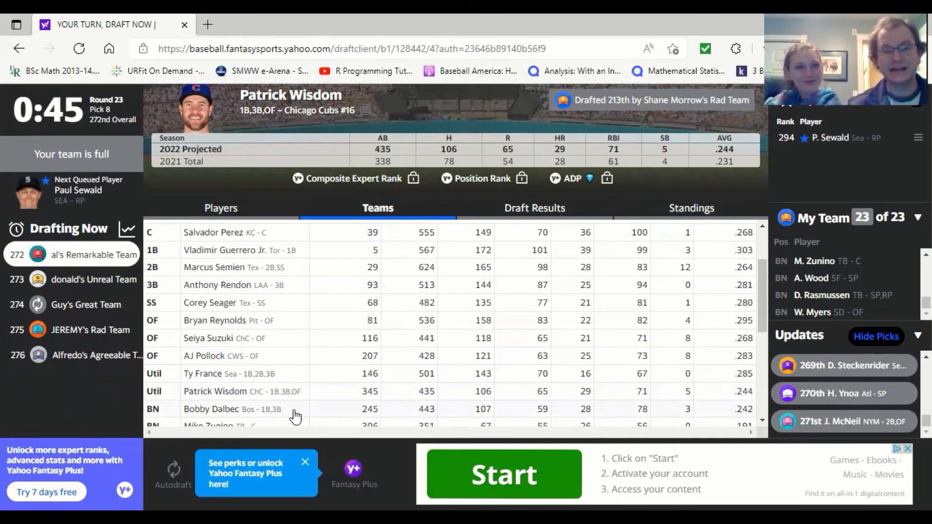
{"action": "mouse_move", "coordinate": [289, 392]}
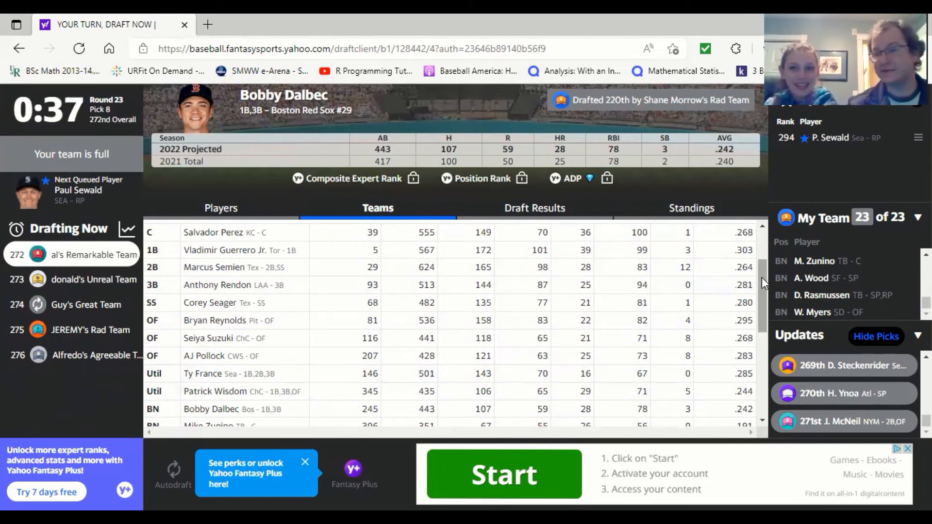
View Mike Zunino's and Wil Myers's player cards from the bench batter rows
{"action": "scroll", "scroll_direction": "down", "scroll_amount": 3}
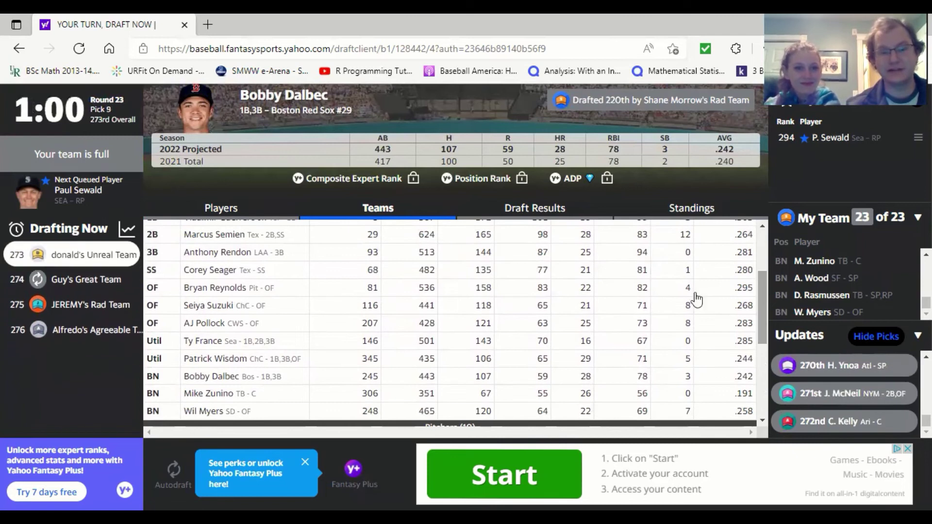
{"action": "left_click", "coordinate": [209, 393]}
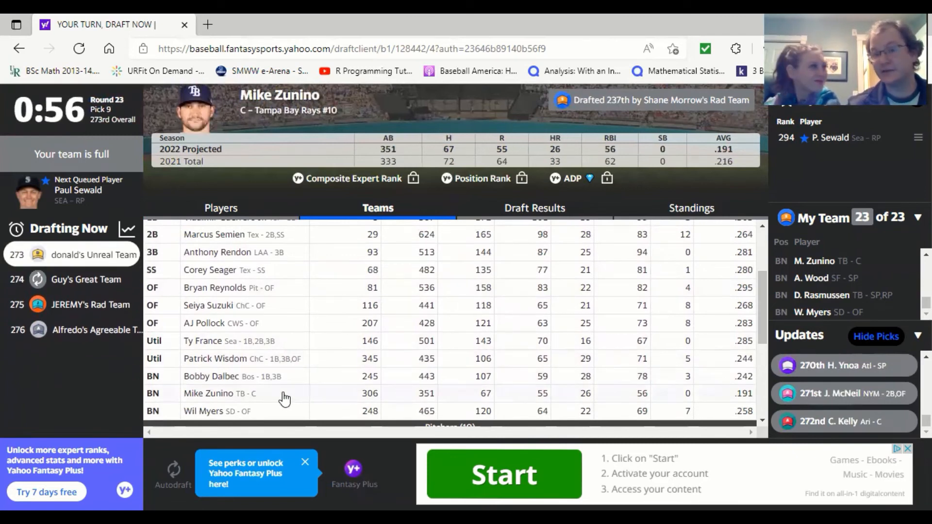
{"action": "mouse_move", "coordinate": [265, 415]}
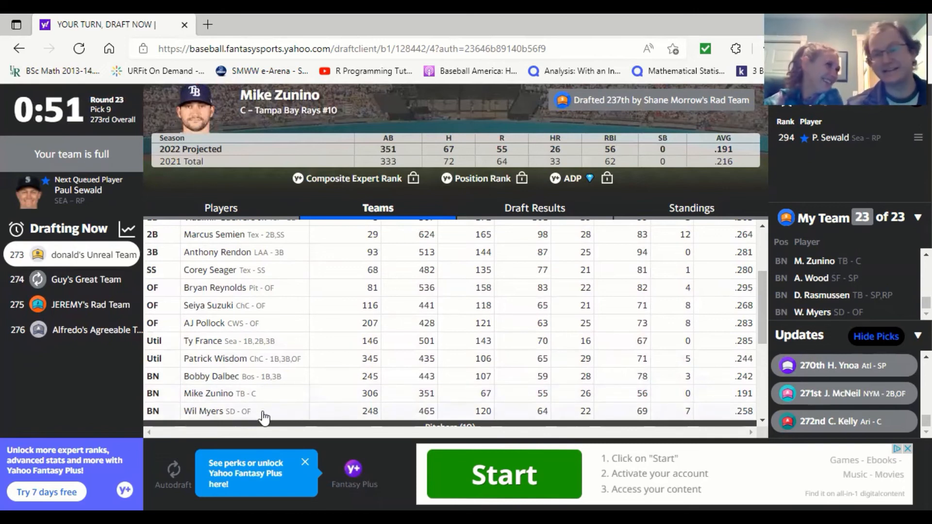
{"action": "left_click", "coordinate": [203, 411]}
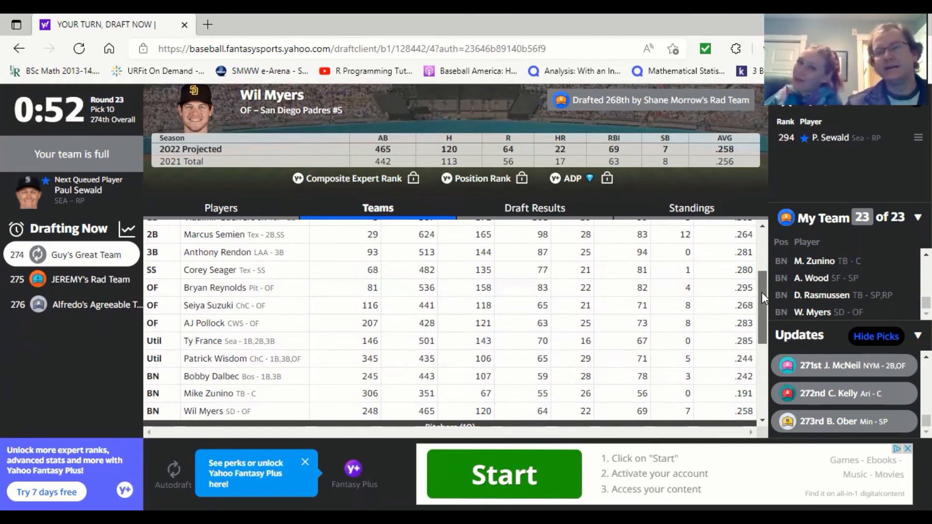
{"action": "scroll", "scroll_direction": "down", "scroll_amount": 3}
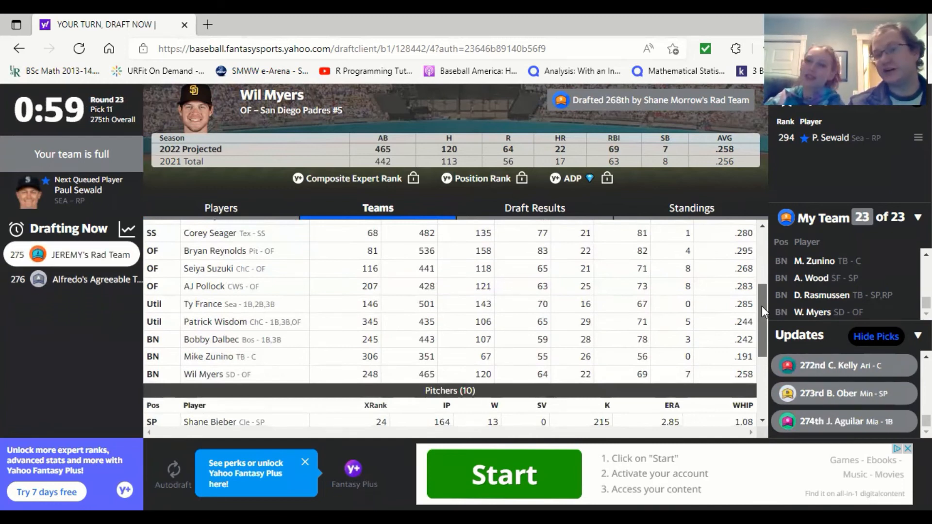
View pitcher cards for Ryan Pressly, Michael Kopech, Matt Barnes and Drew Rasmussen
{"action": "scroll", "scroll_direction": "down", "scroll_amount": 3}
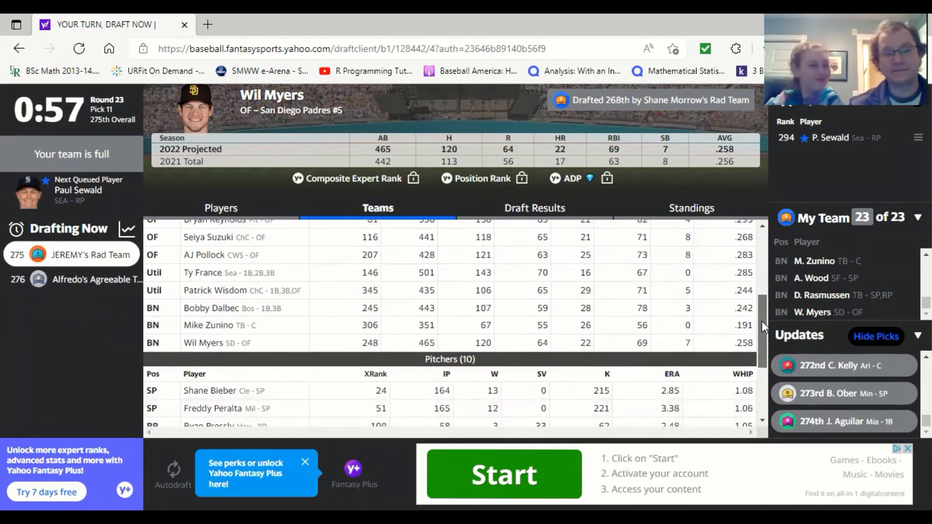
{"action": "scroll", "scroll_direction": "down", "scroll_amount": 3}
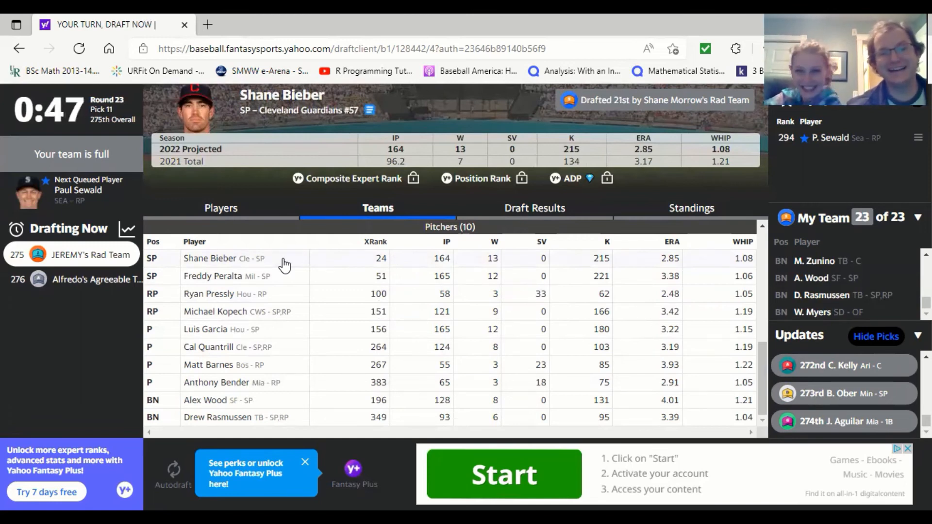
{"action": "mouse_move", "coordinate": [285, 281]}
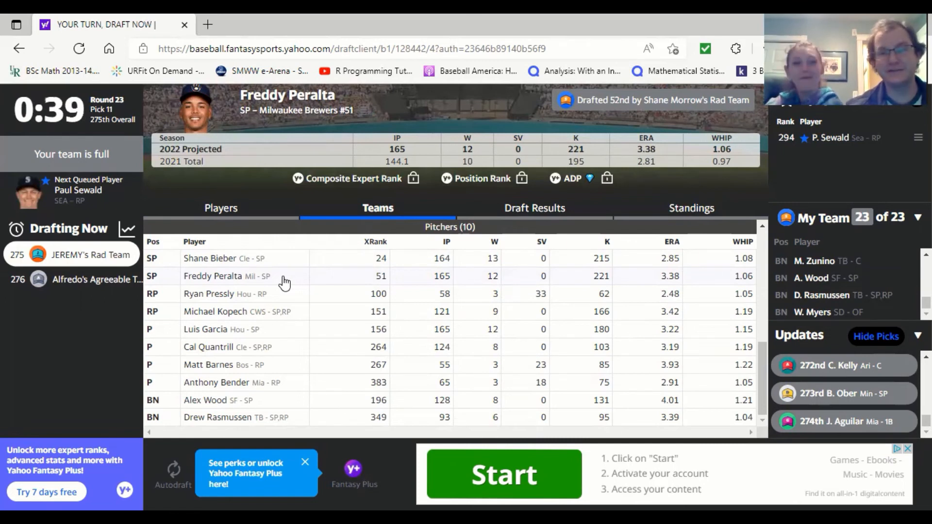
{"action": "mouse_move", "coordinate": [282, 297]}
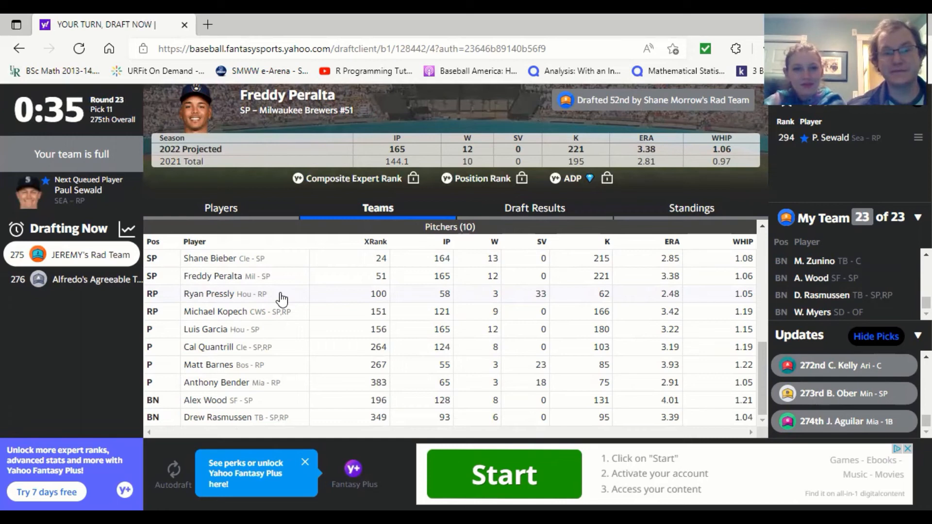
{"action": "left_click", "coordinate": [209, 294]}
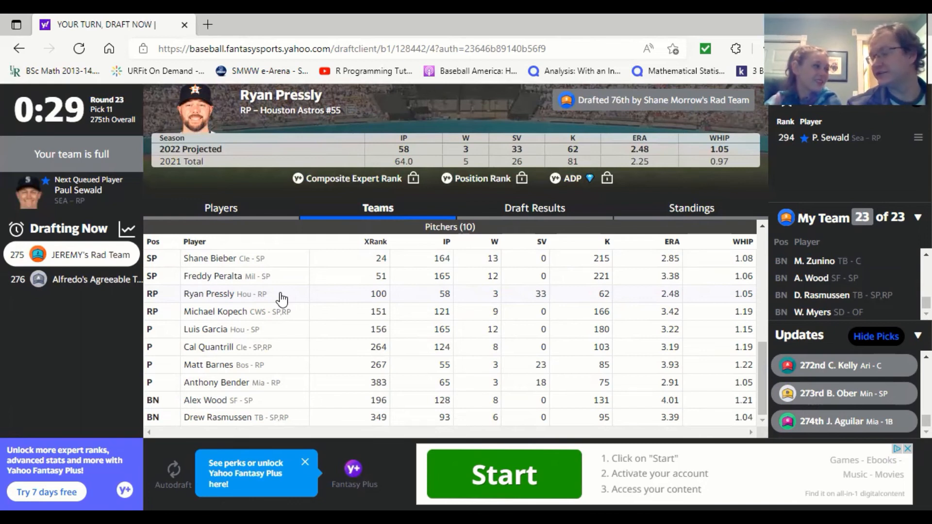
{"action": "mouse_move", "coordinate": [279, 336]}
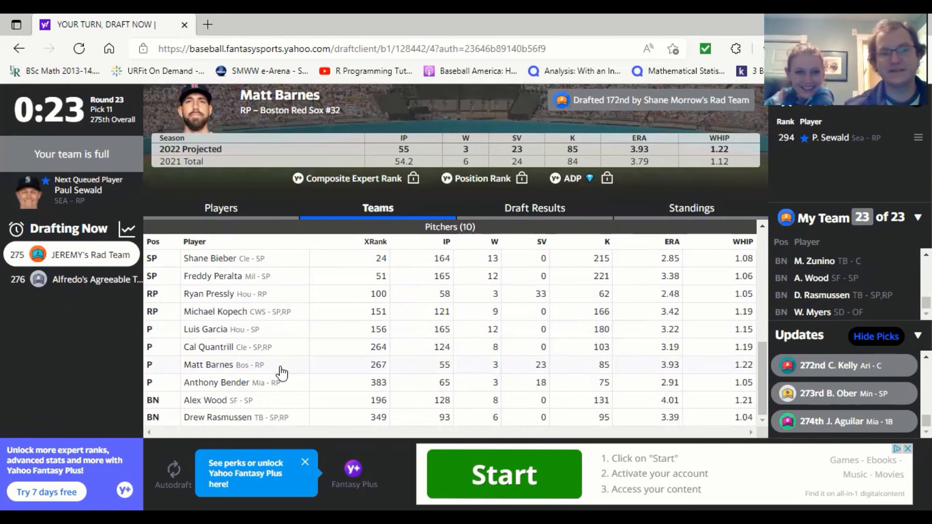
{"action": "mouse_move", "coordinate": [262, 318]}
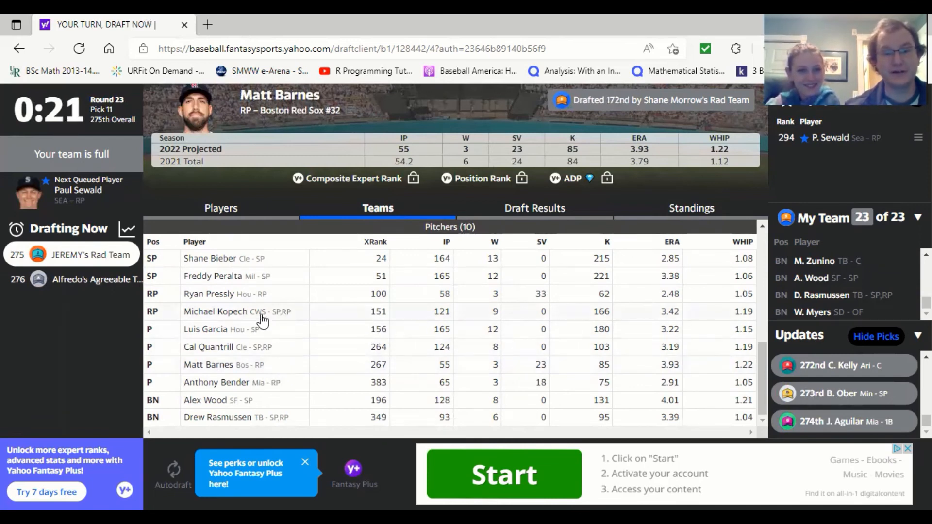
{"action": "left_click", "coordinate": [215, 312]}
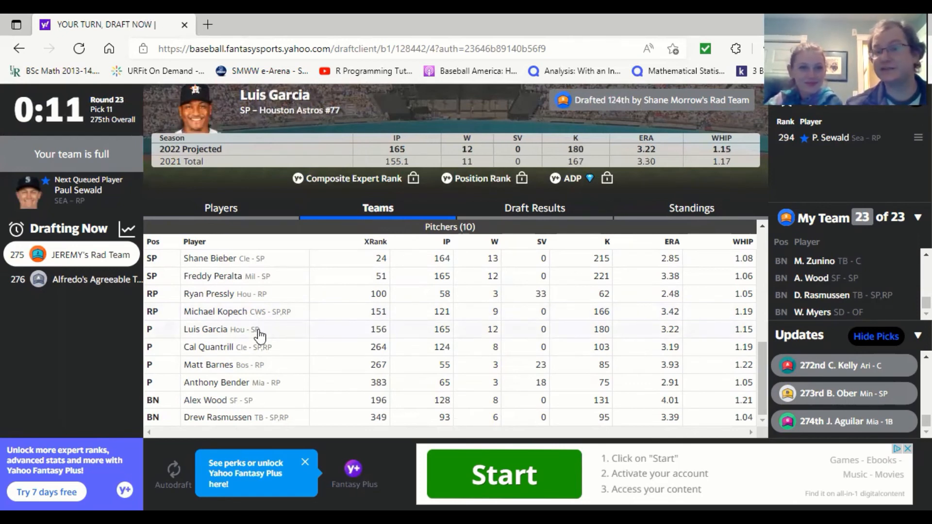
{"action": "mouse_move", "coordinate": [565, 138]}
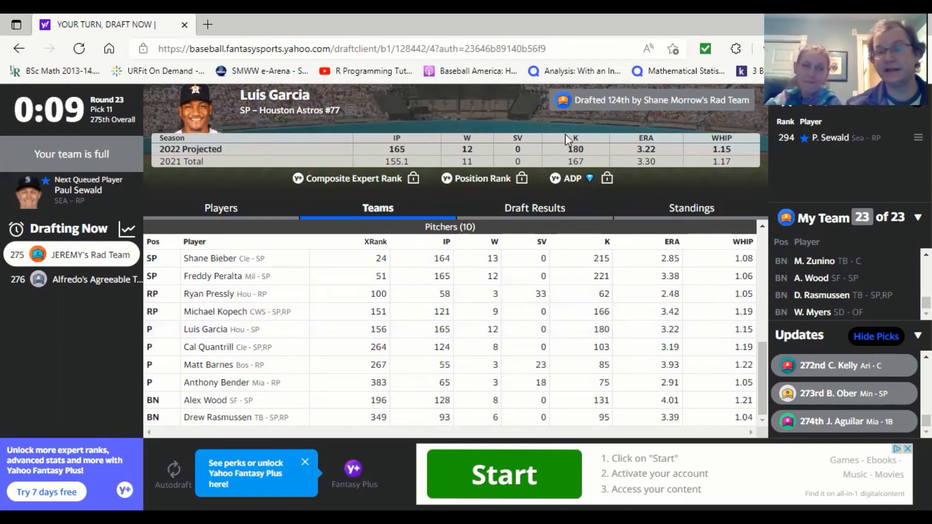
{"action": "mouse_move", "coordinate": [291, 194]}
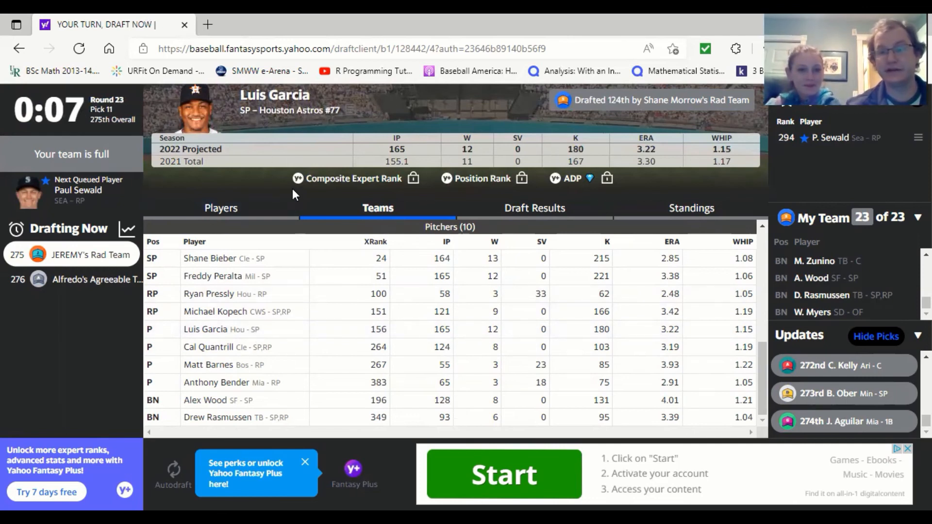
{"action": "mouse_move", "coordinate": [270, 365]}
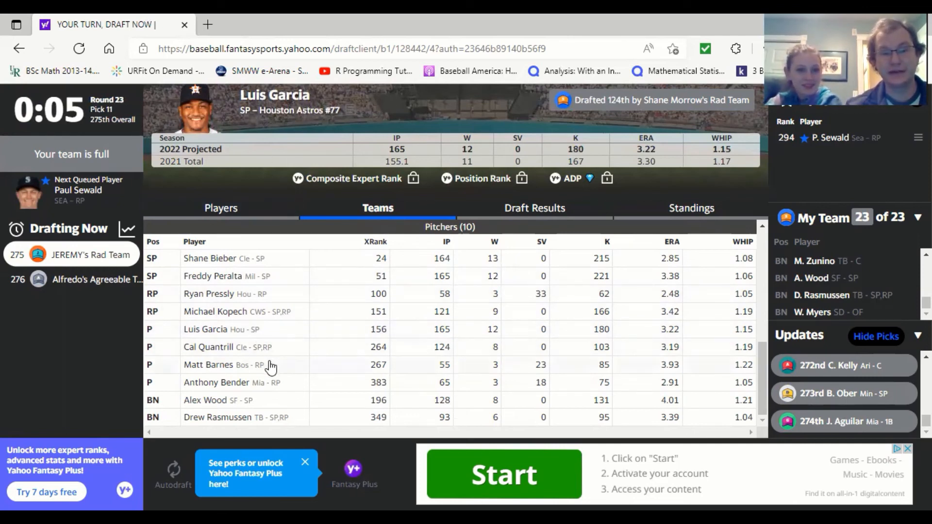
{"action": "left_click", "coordinate": [208, 347]}
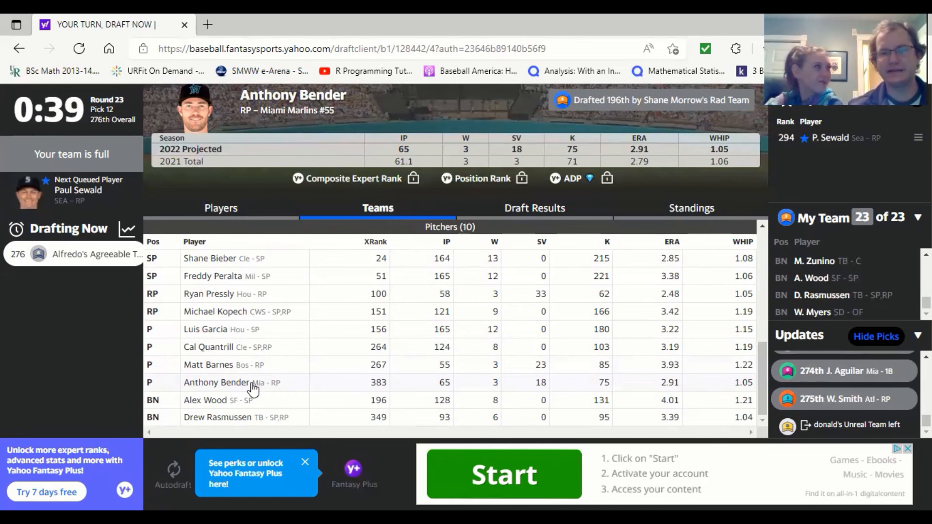
{"action": "left_click", "coordinate": [205, 400]}
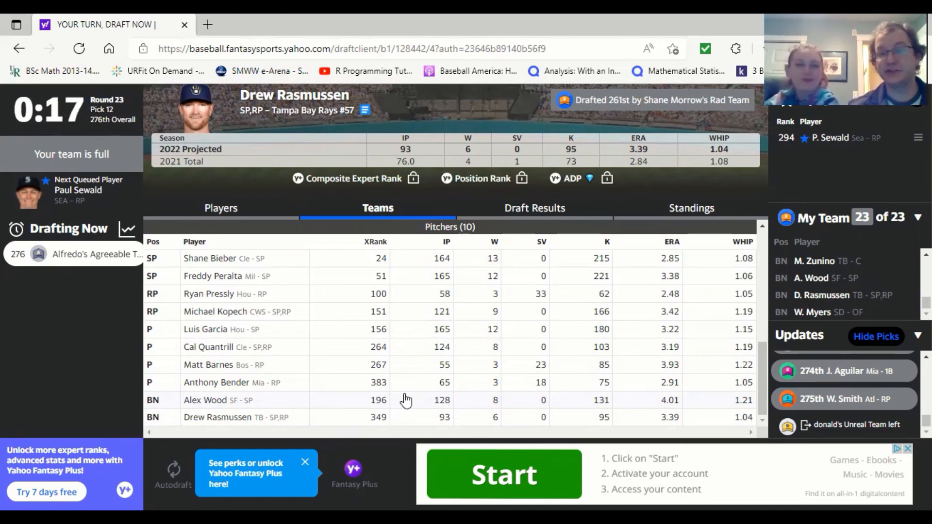
{"action": "mouse_move", "coordinate": [525, 364]}
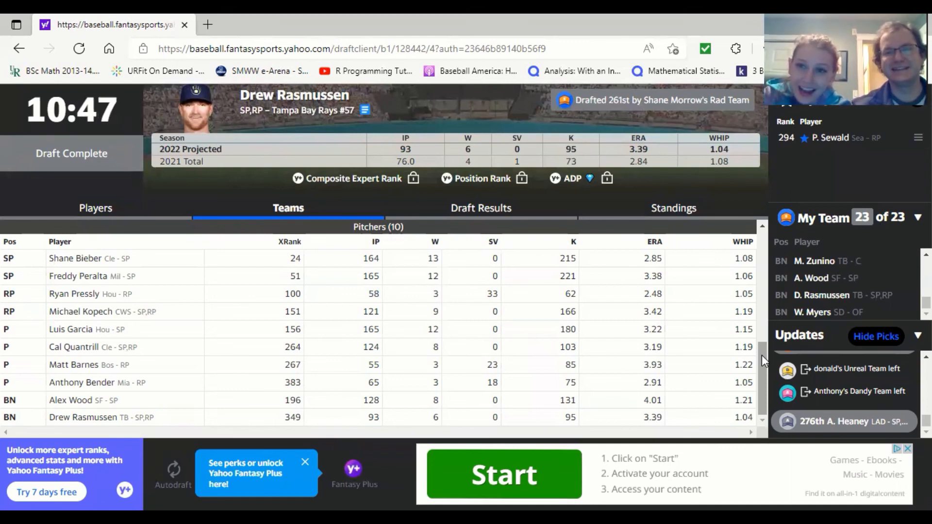
{"action": "scroll", "scroll_direction": "up", "scroll_amount": 3}
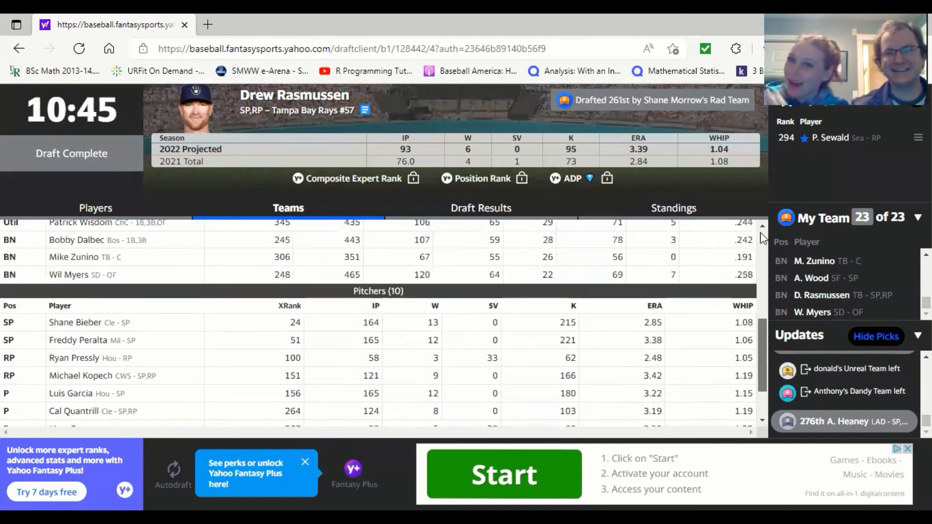
{"action": "left_click", "coordinate": [288, 207]}
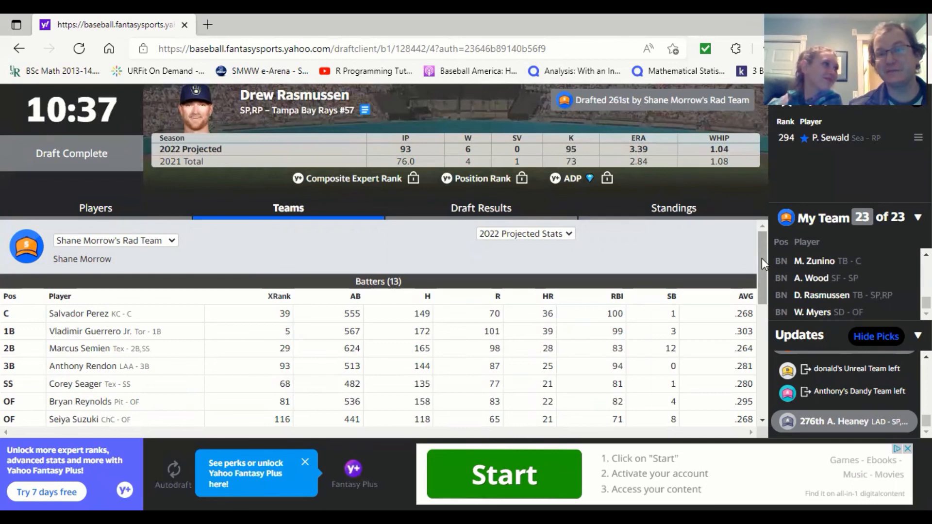
{"action": "scroll", "scroll_direction": "down", "scroll_amount": 3}
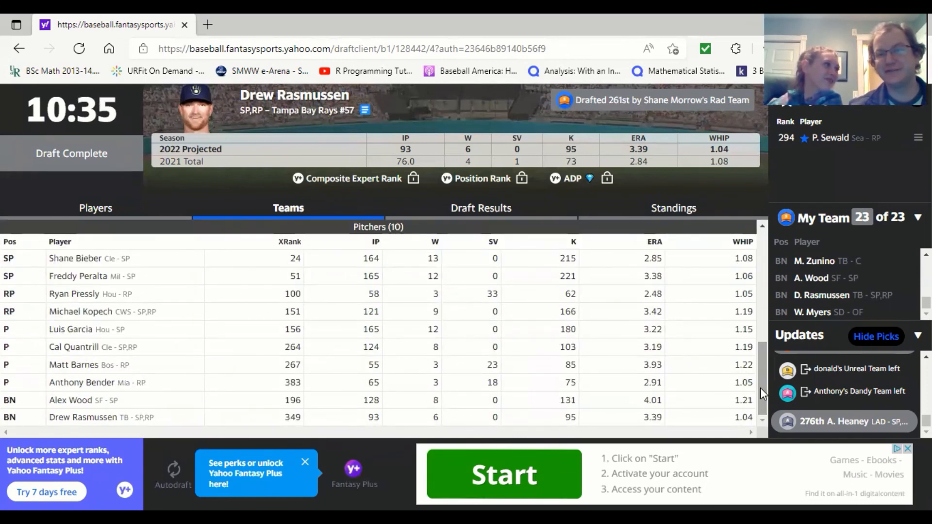